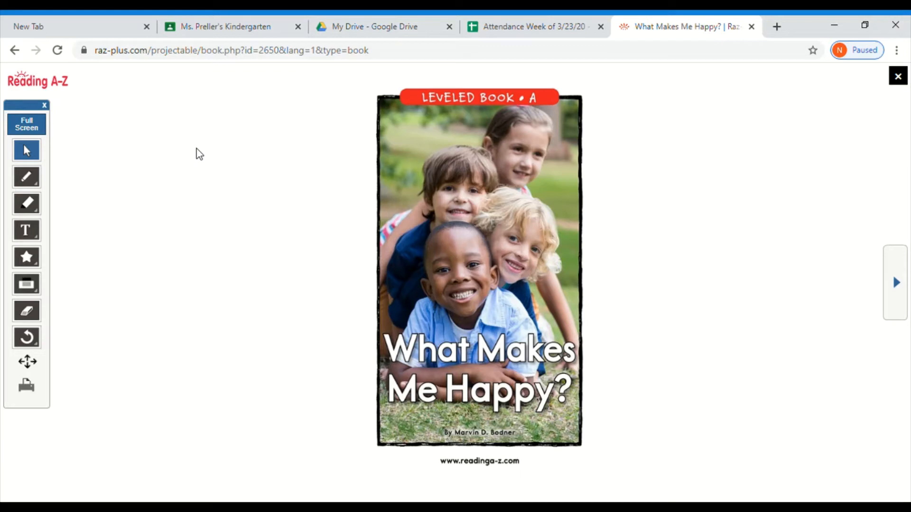
mouse_move(523, 365)
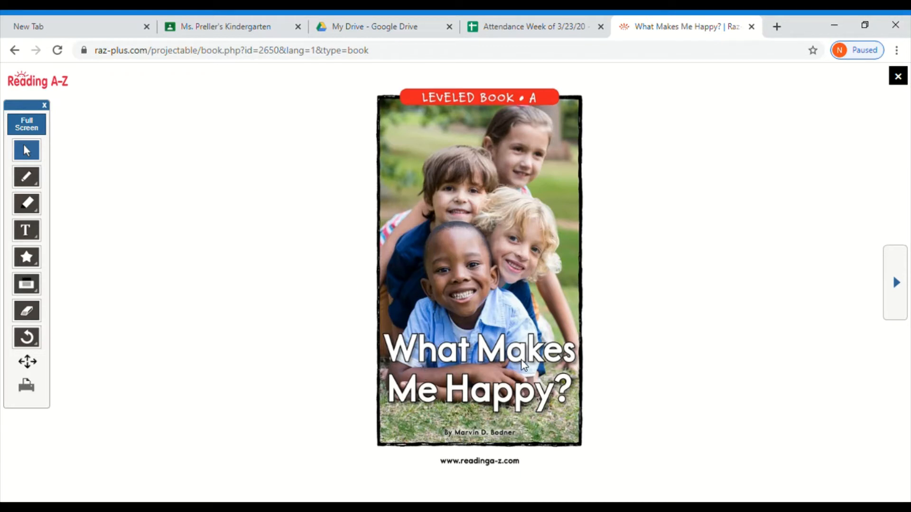
mouse_move(623, 419)
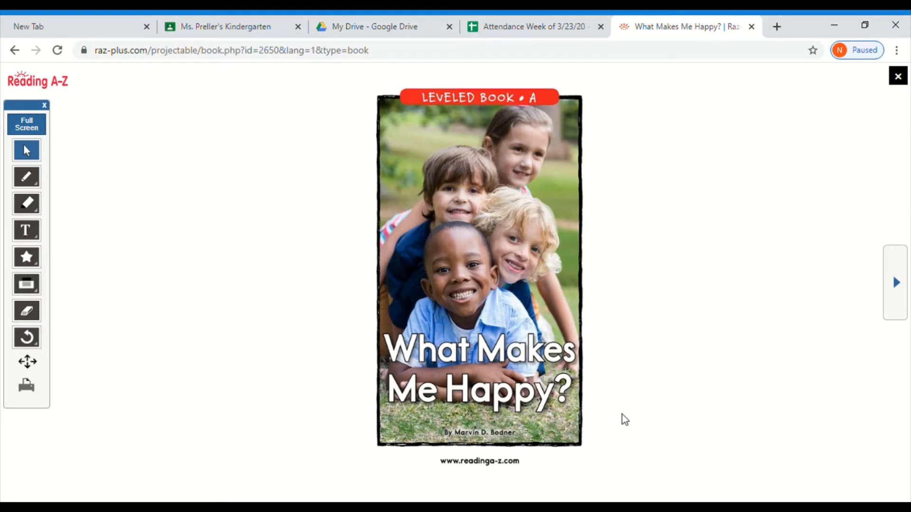
mouse_move(601, 401)
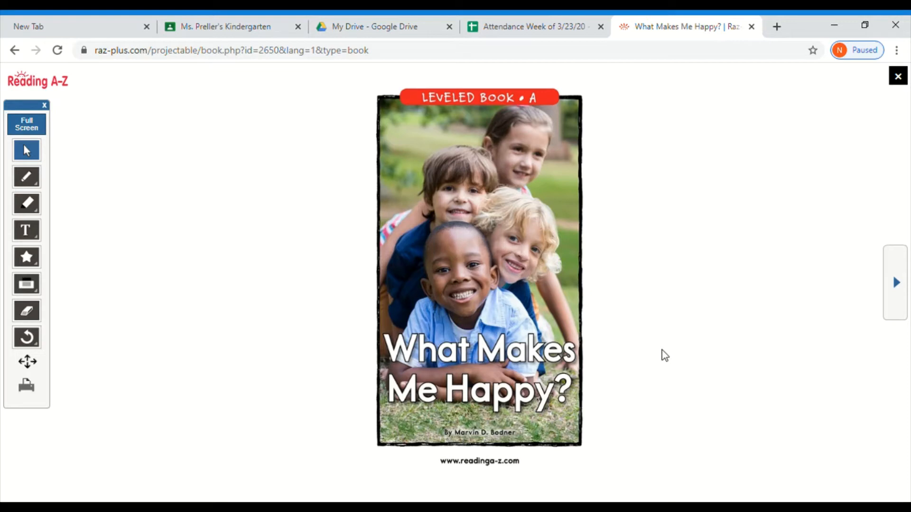
mouse_move(668, 361)
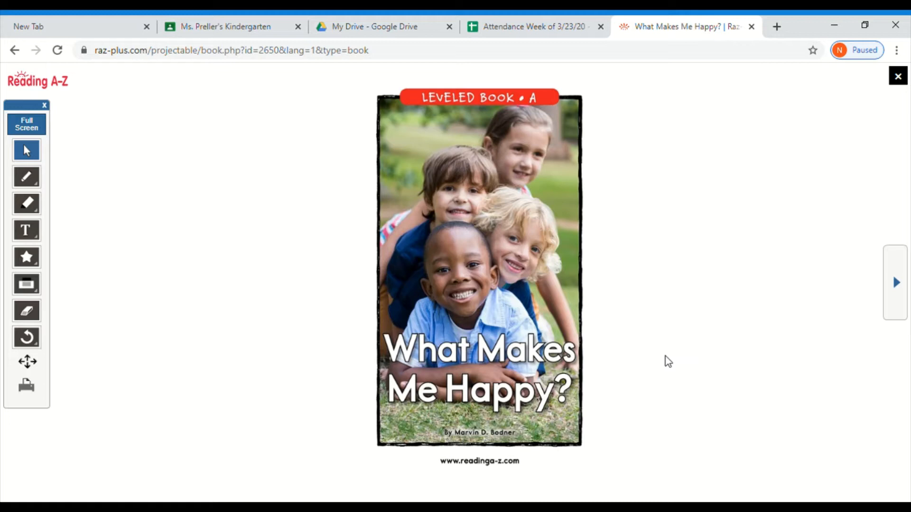
mouse_move(487, 450)
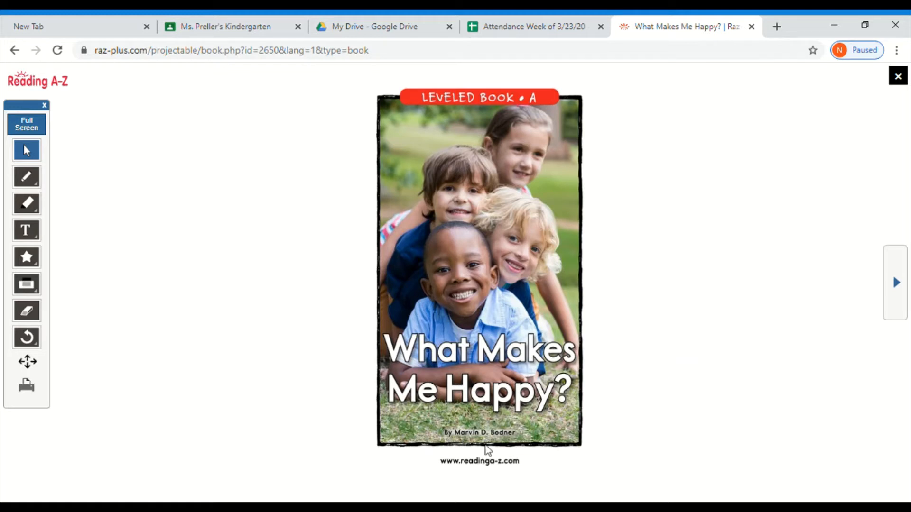
mouse_move(504, 444)
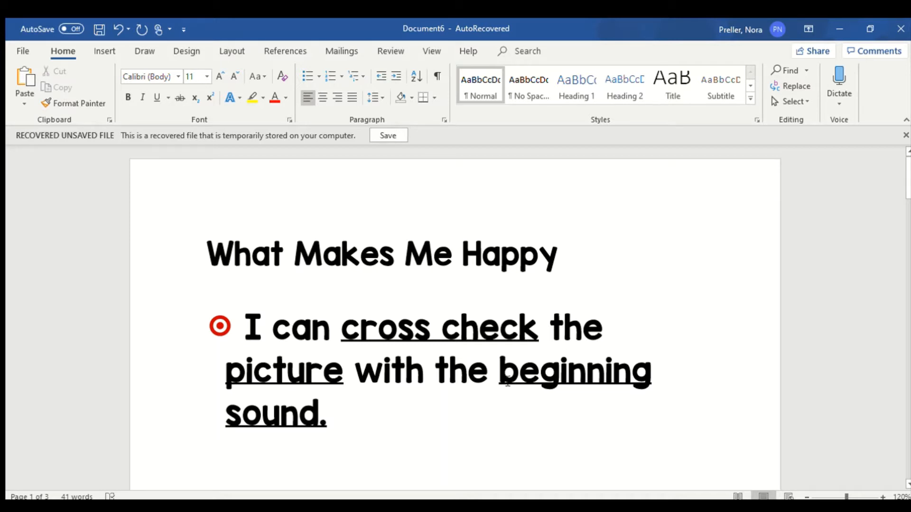
mouse_move(427, 378)
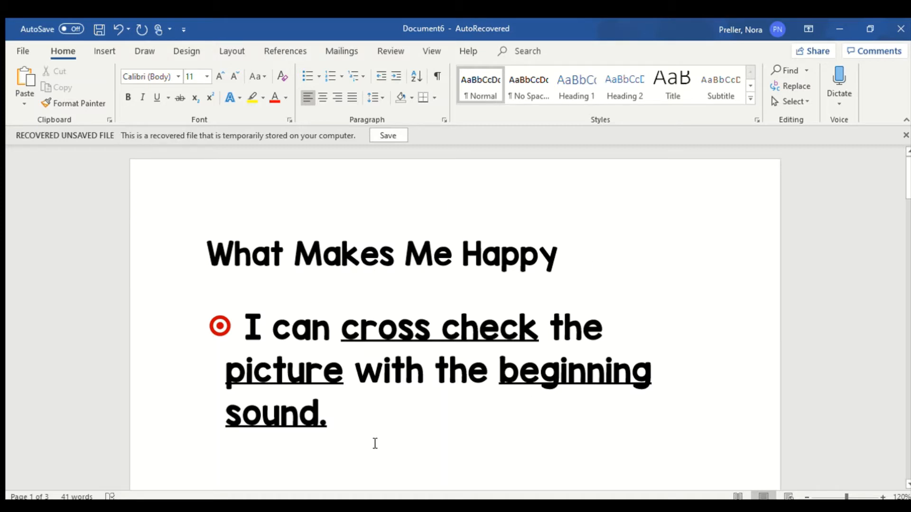
mouse_move(427, 443)
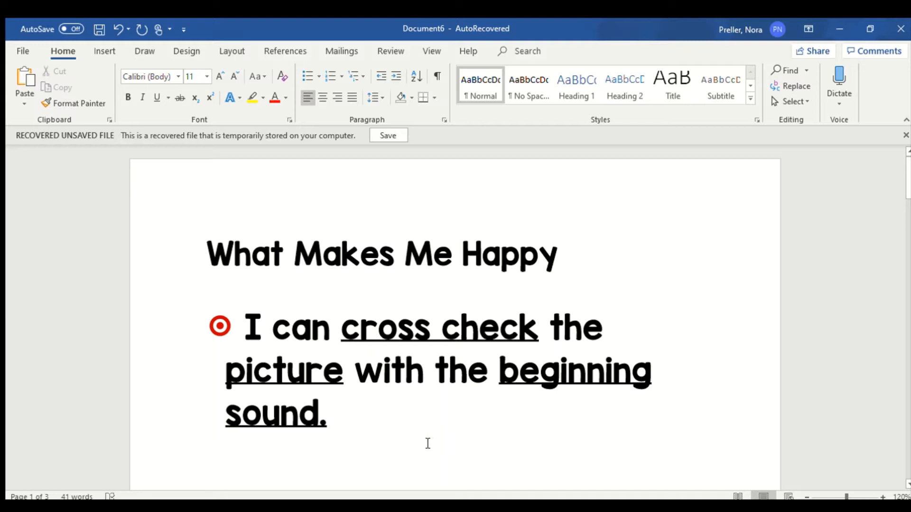
mouse_move(481, 456)
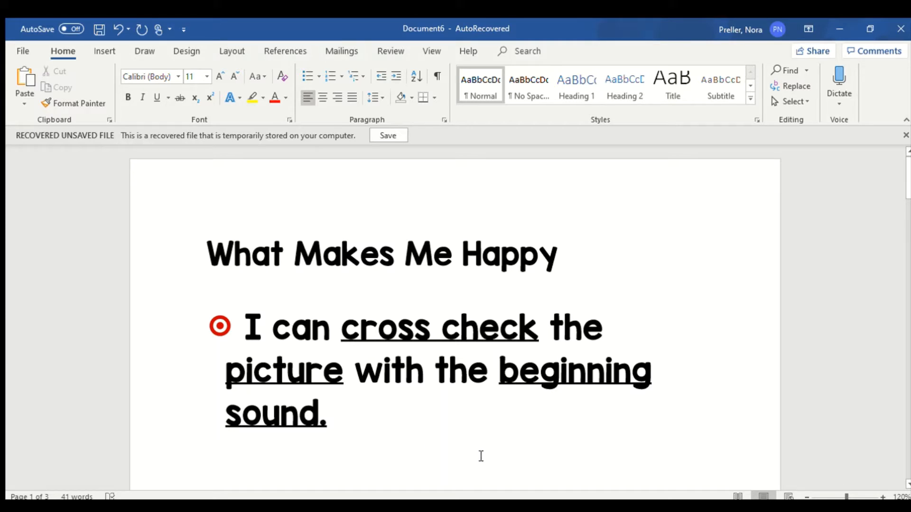
scroll("down", 3)
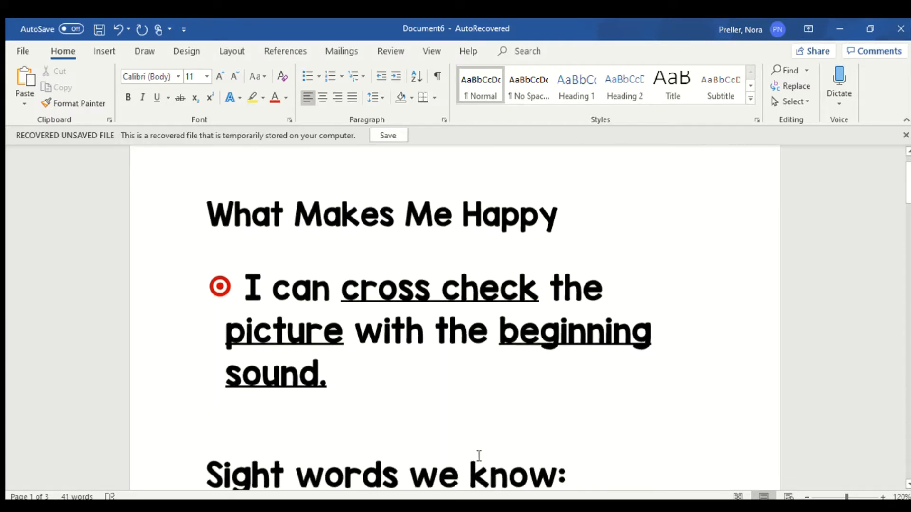
scroll("down", 3)
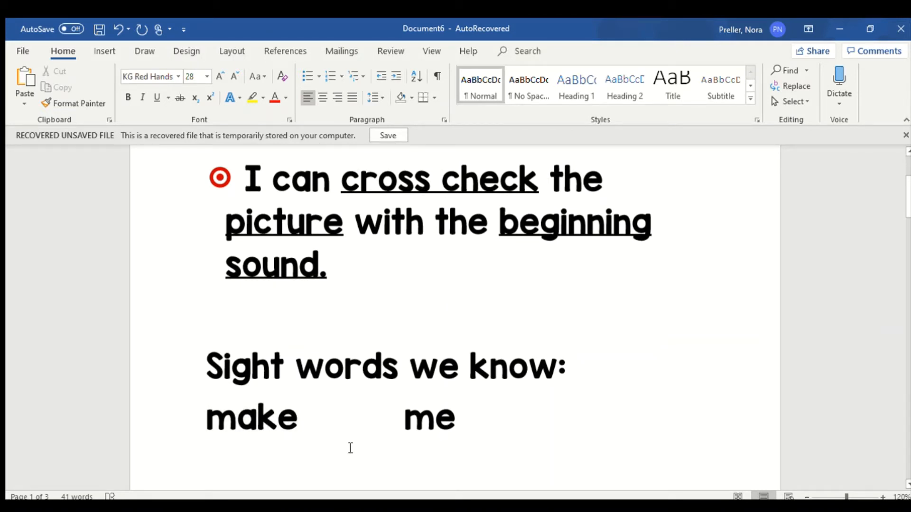
mouse_move(210, 426)
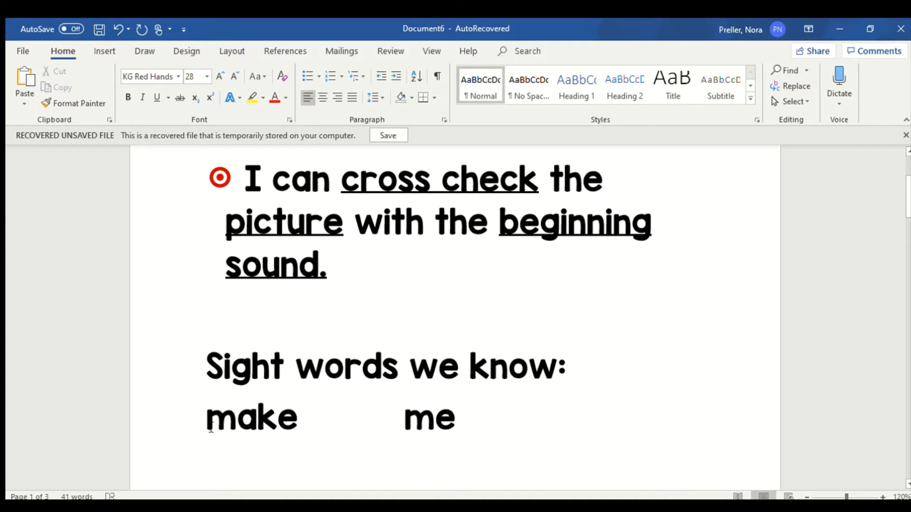
double_click(252, 418)
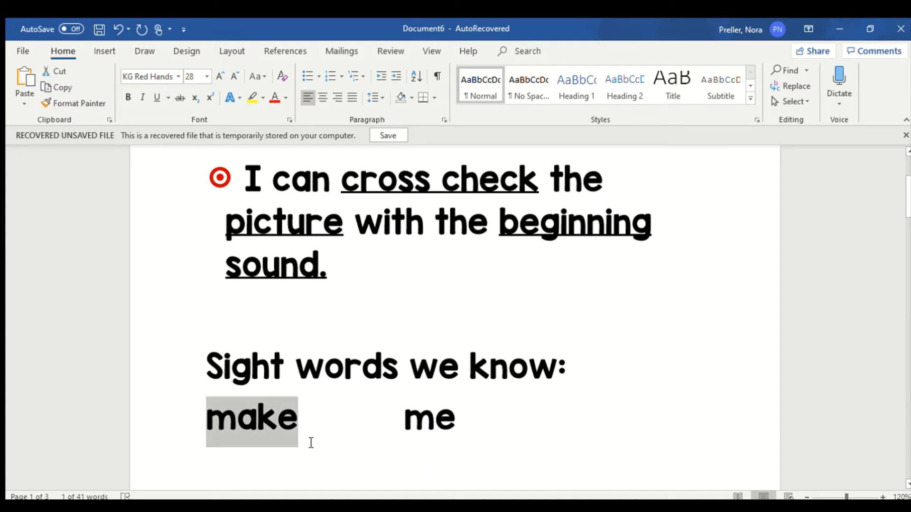
left_click(239, 417)
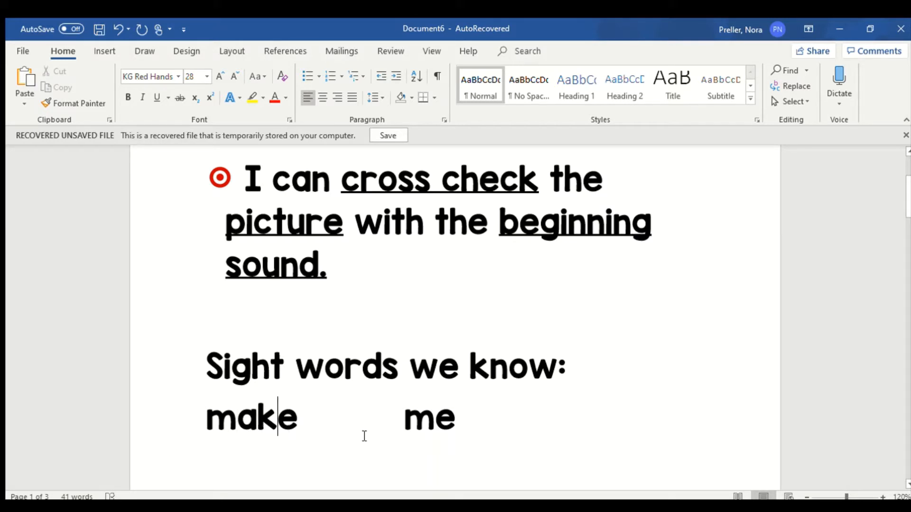
mouse_move(403, 429)
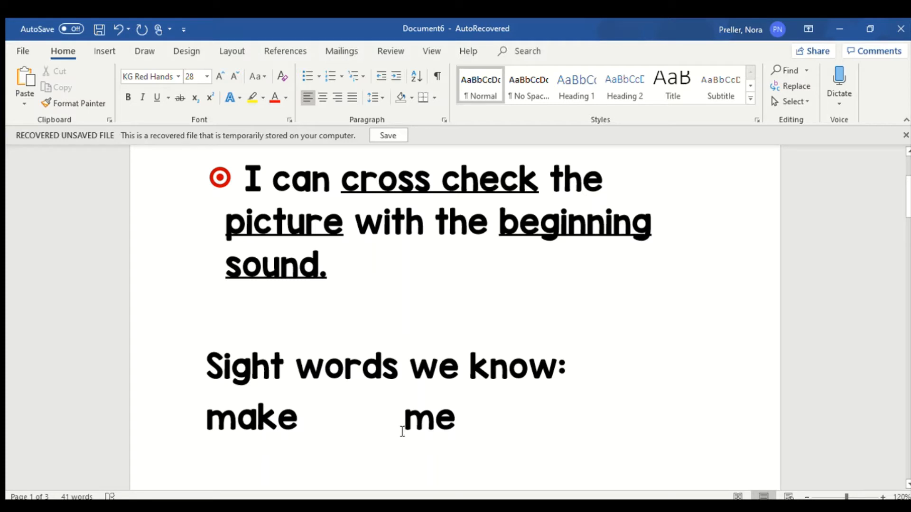
left_click(456, 417)
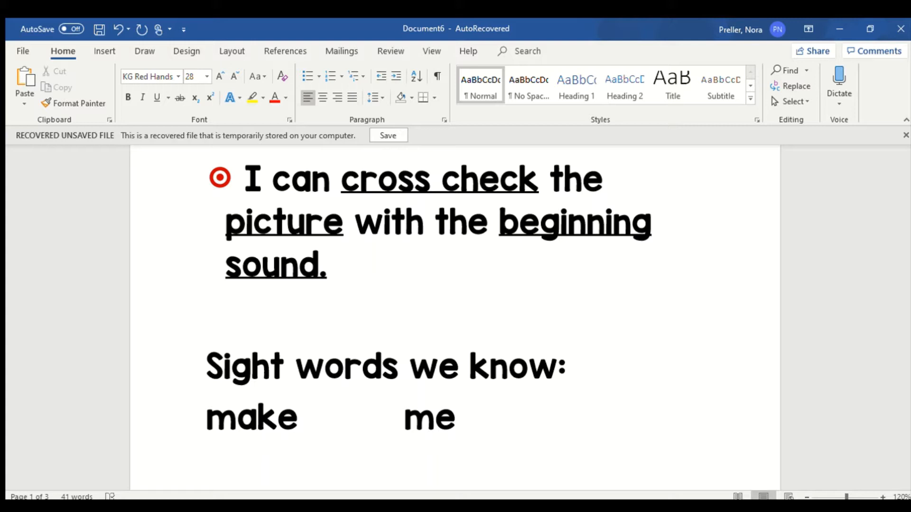
type("be")
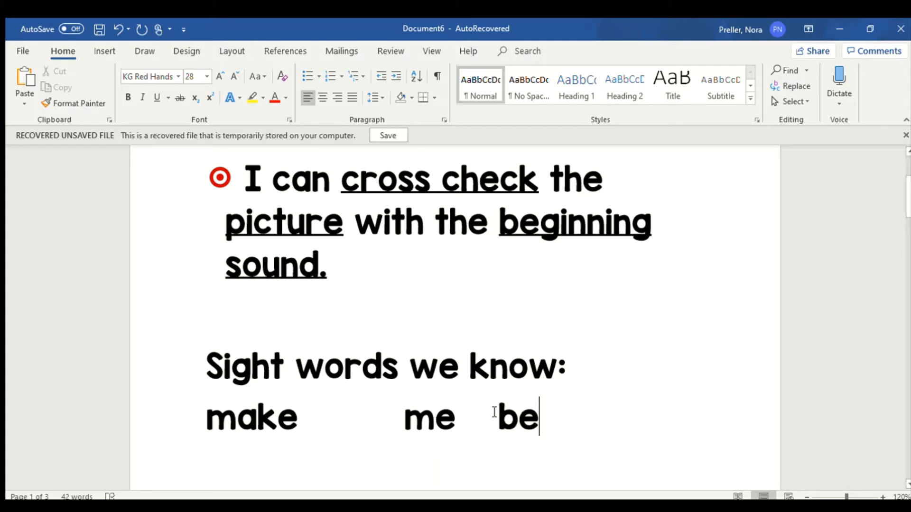
key("Backspace")
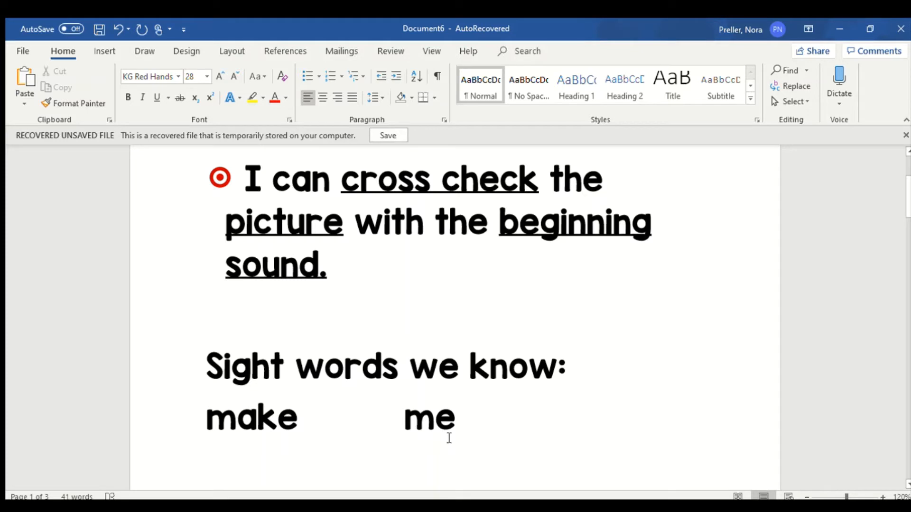
left_click(498, 418)
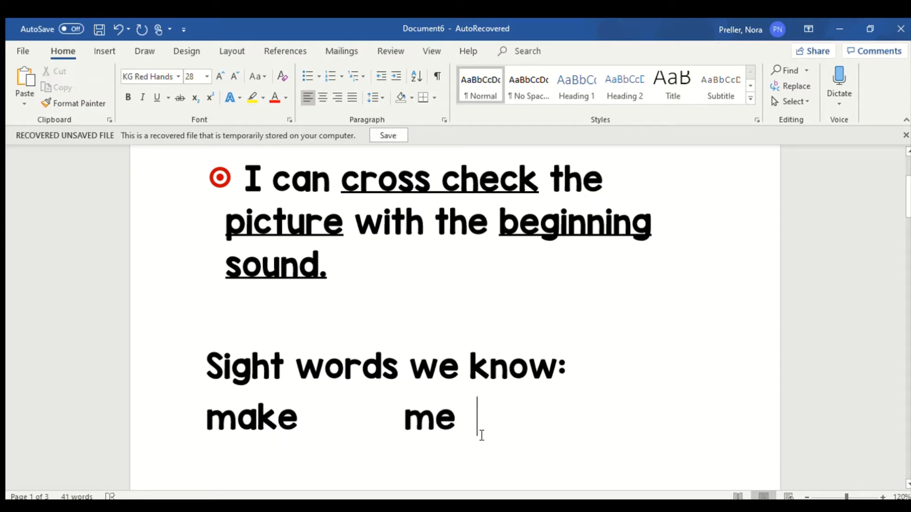
double_click(251, 417)
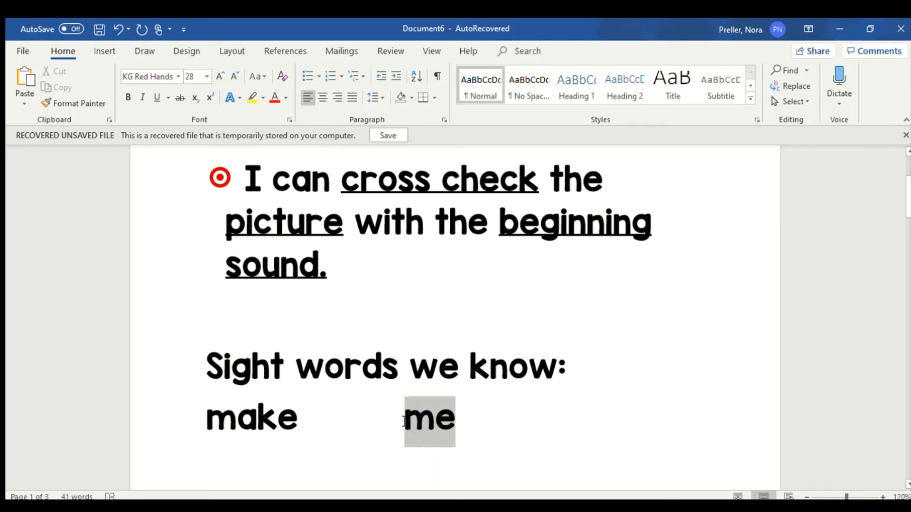
left_click(497, 418)
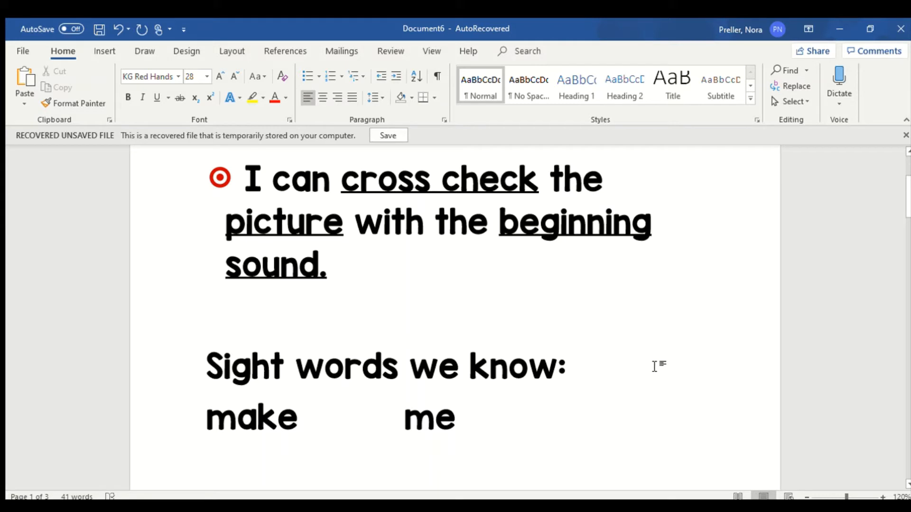
mouse_move(627, 335)
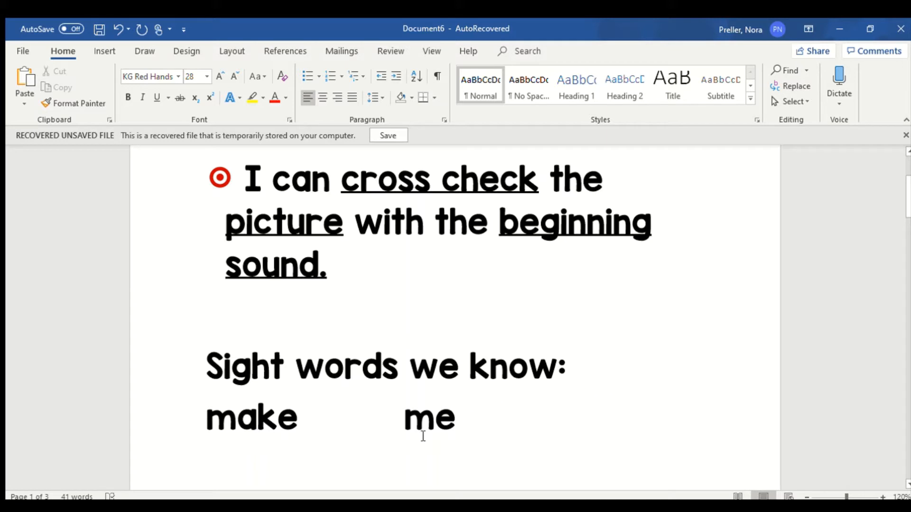
mouse_move(622, 362)
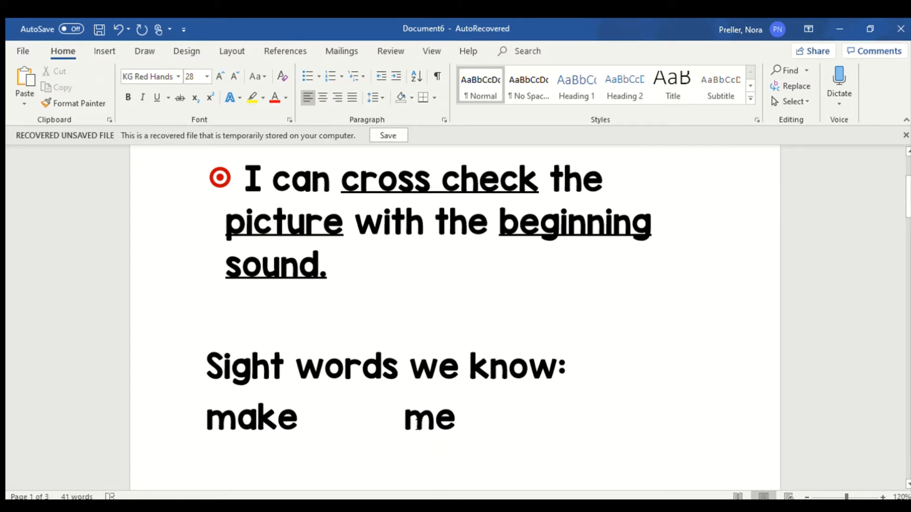
left_click(577, 365)
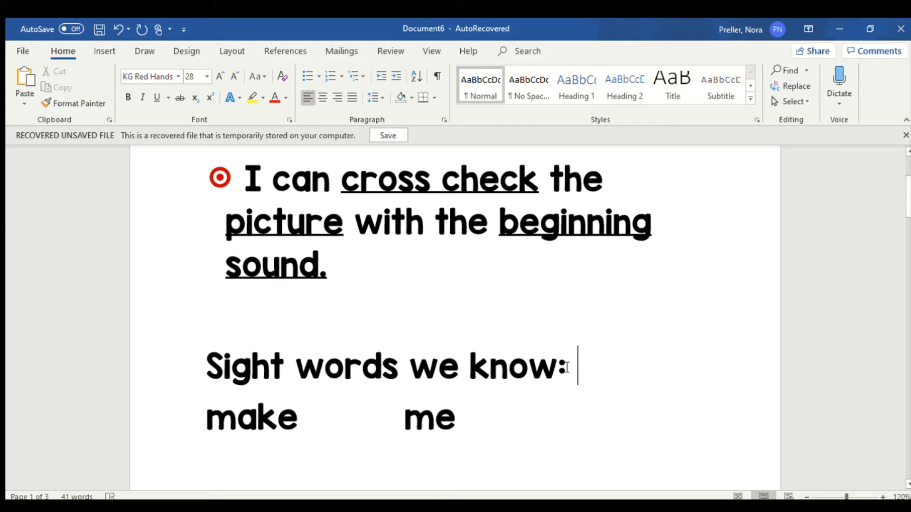
mouse_move(270, 424)
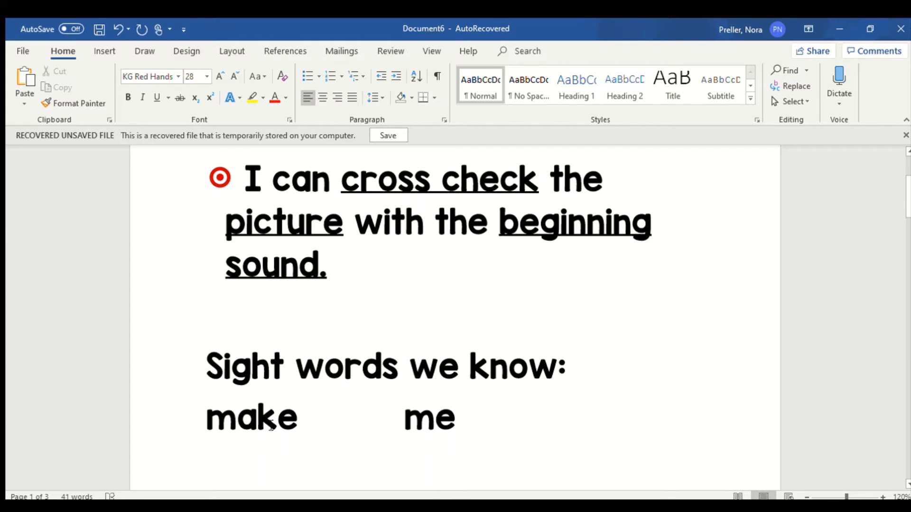
mouse_move(569, 359)
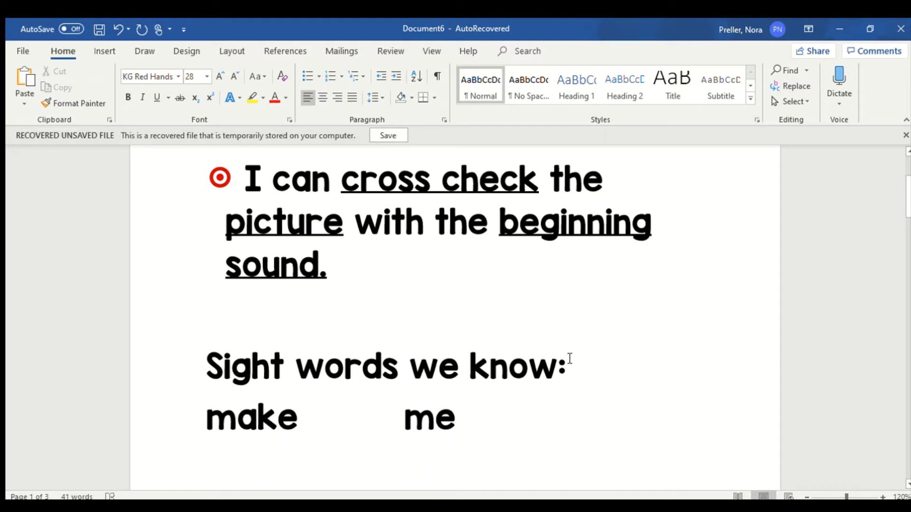
scroll("down", 3)
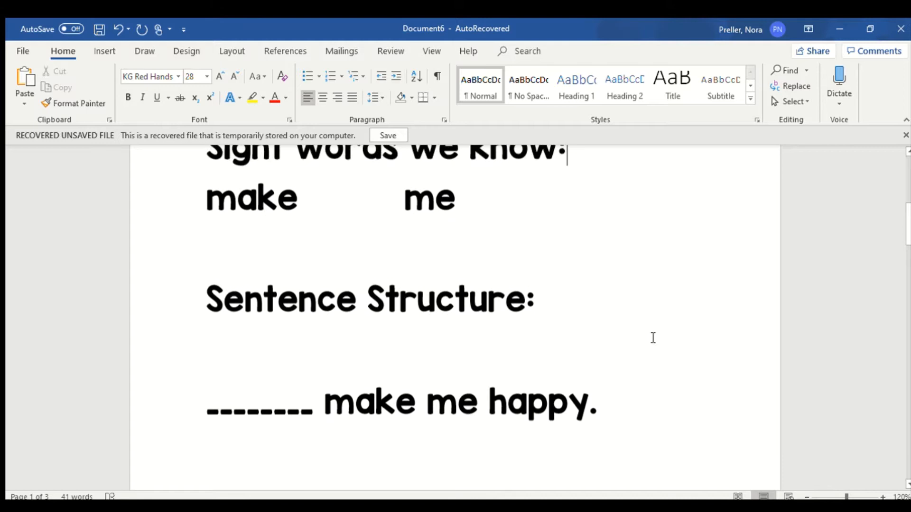
scroll("down", 3)
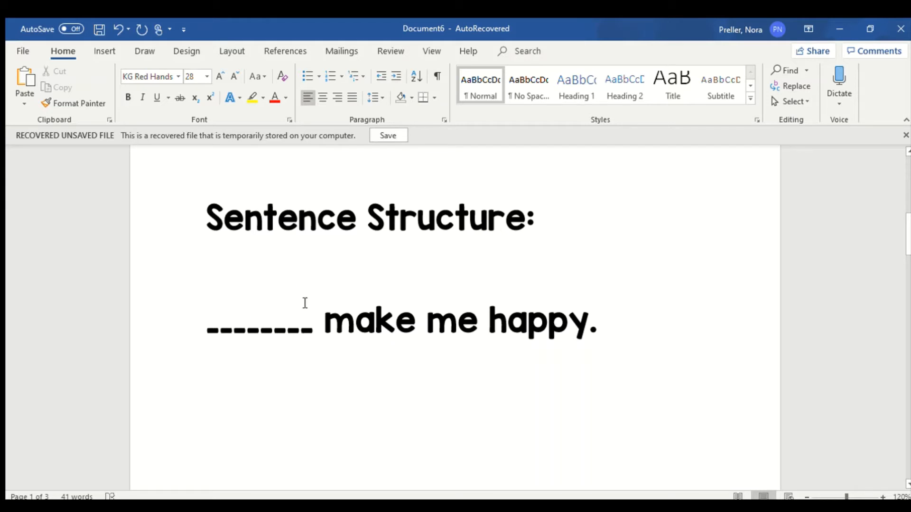
mouse_move(293, 321)
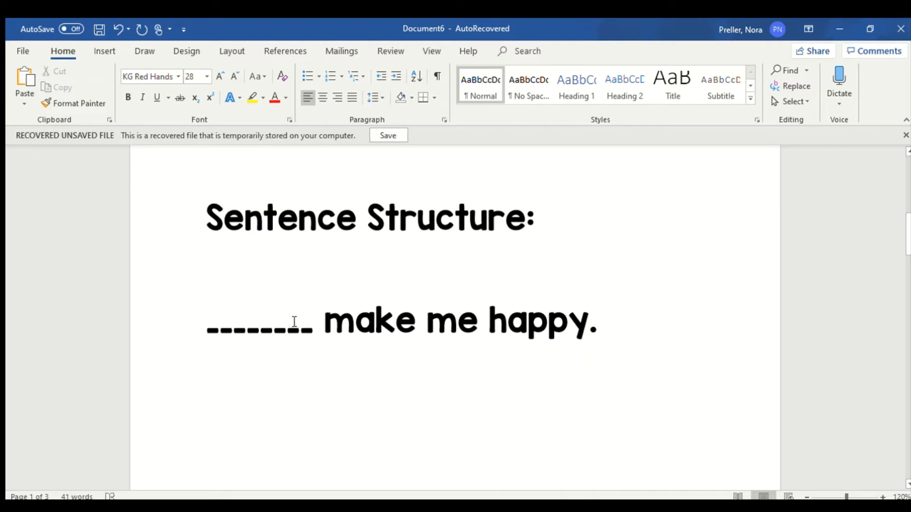
mouse_move(194, 319)
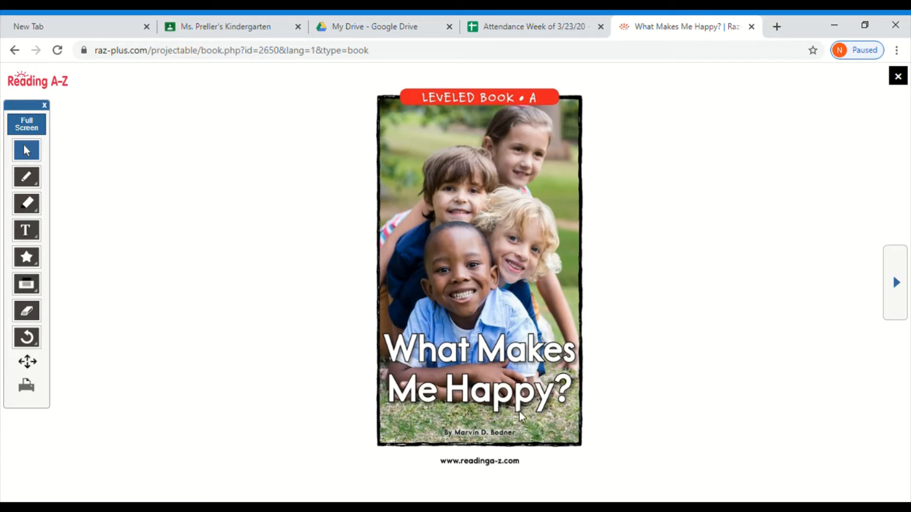
mouse_move(761, 411)
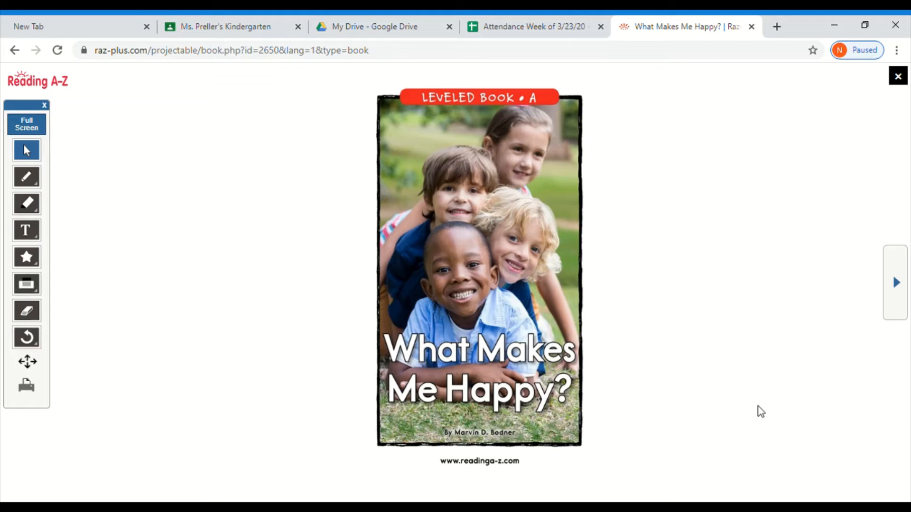
Step: Turn past the title and Words to Know pages to page 3, 'Dogs make me happy.'
left_click(896, 283)
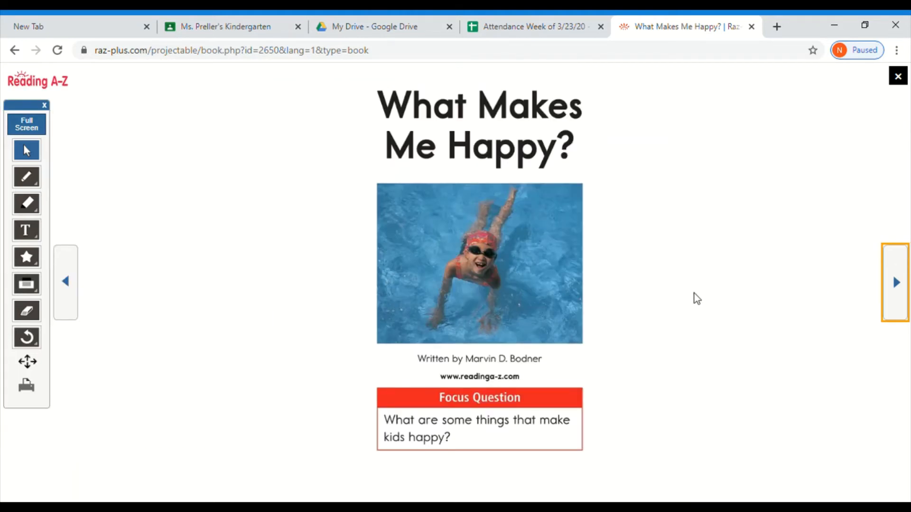
mouse_move(523, 122)
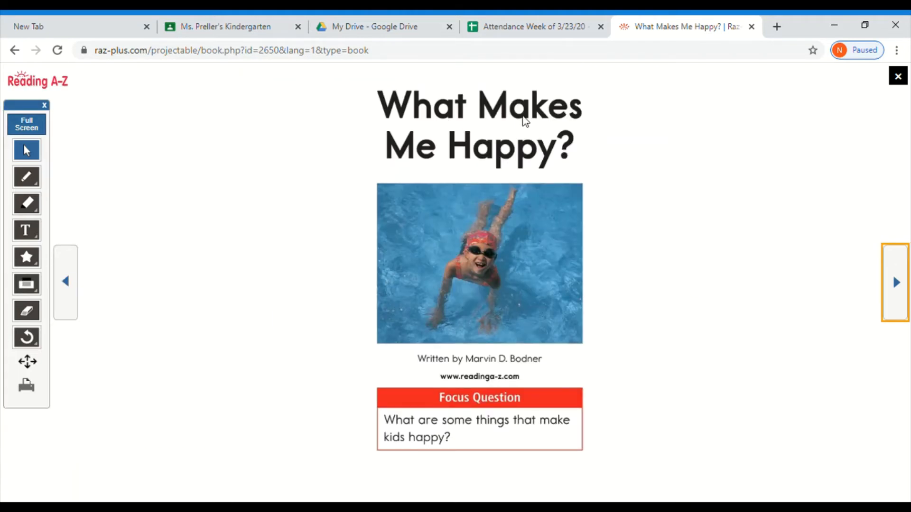
mouse_move(830, 268)
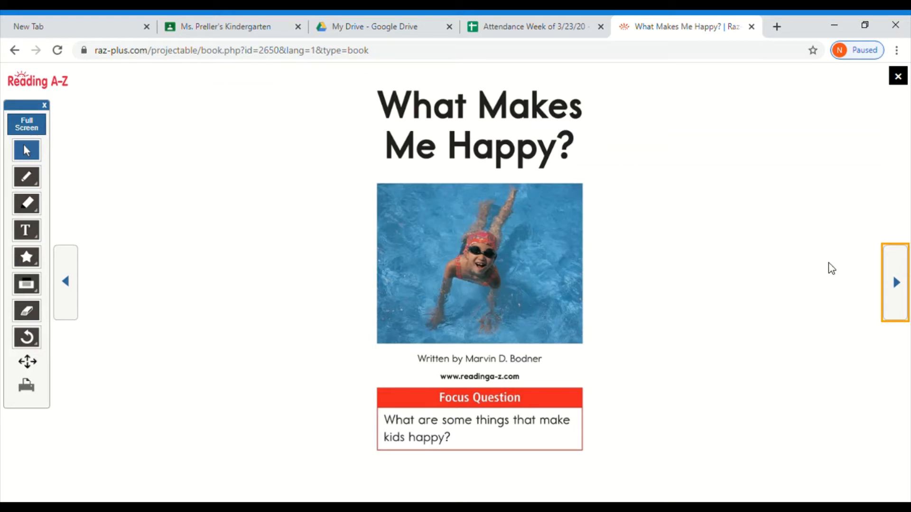
left_click(896, 283)
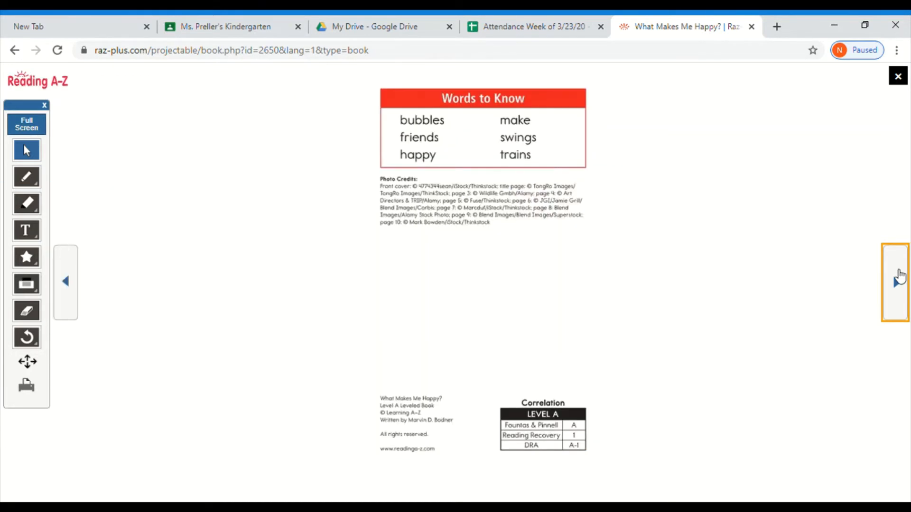
left_click(896, 283)
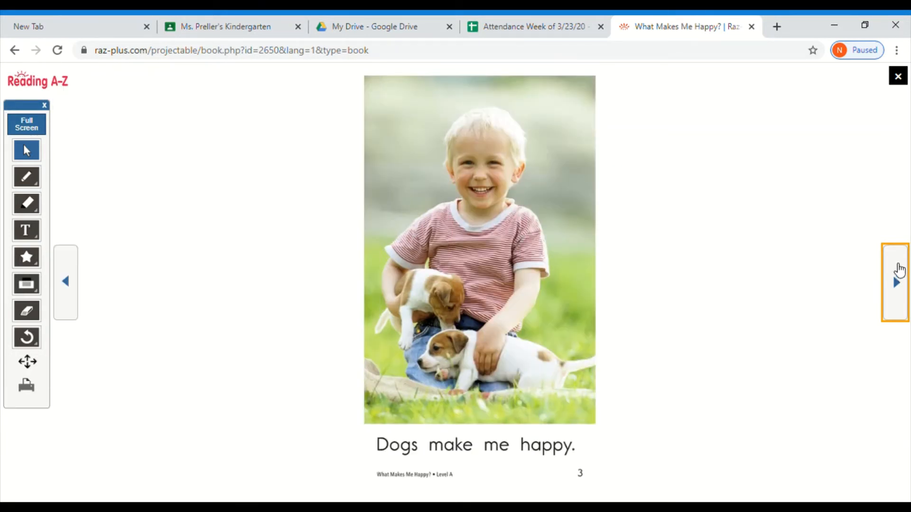
mouse_move(562, 452)
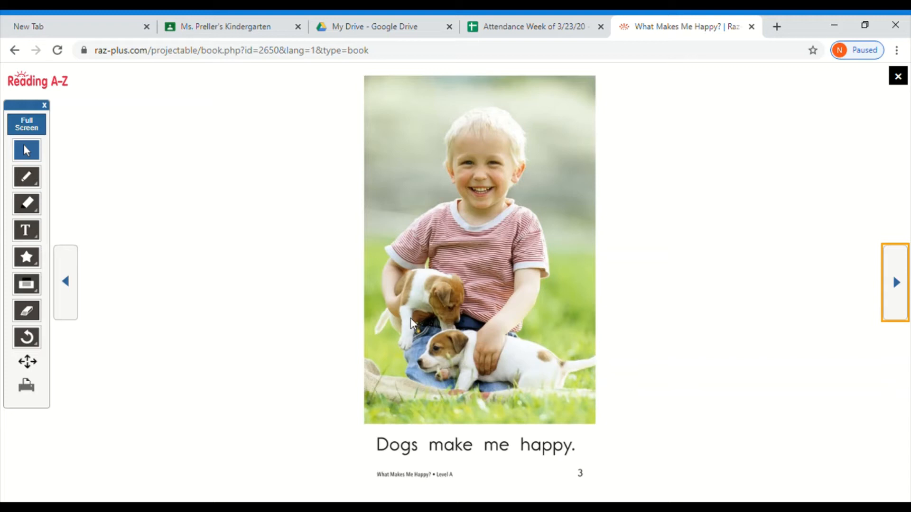
mouse_move(461, 376)
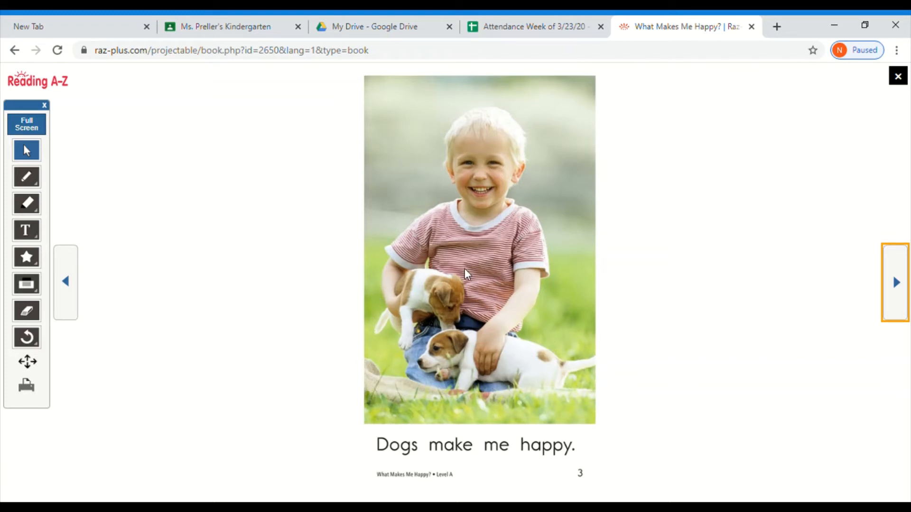
mouse_move(328, 321)
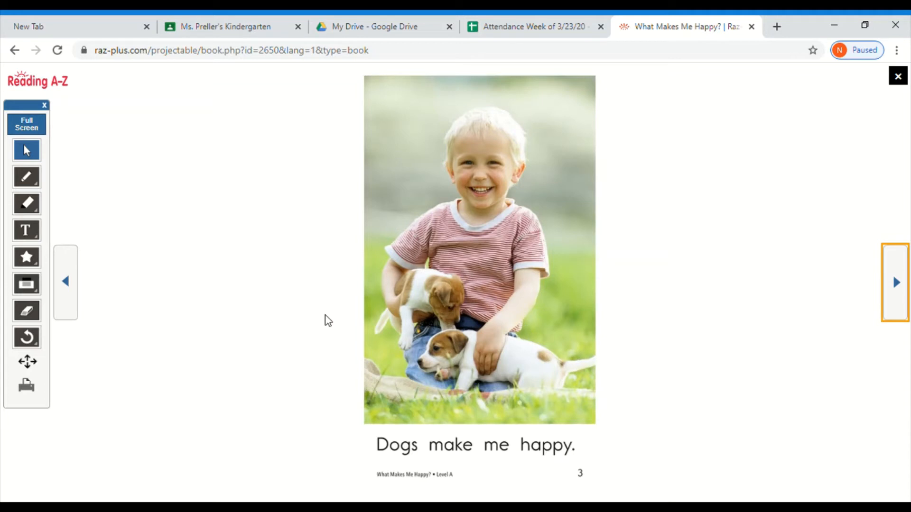
mouse_move(383, 456)
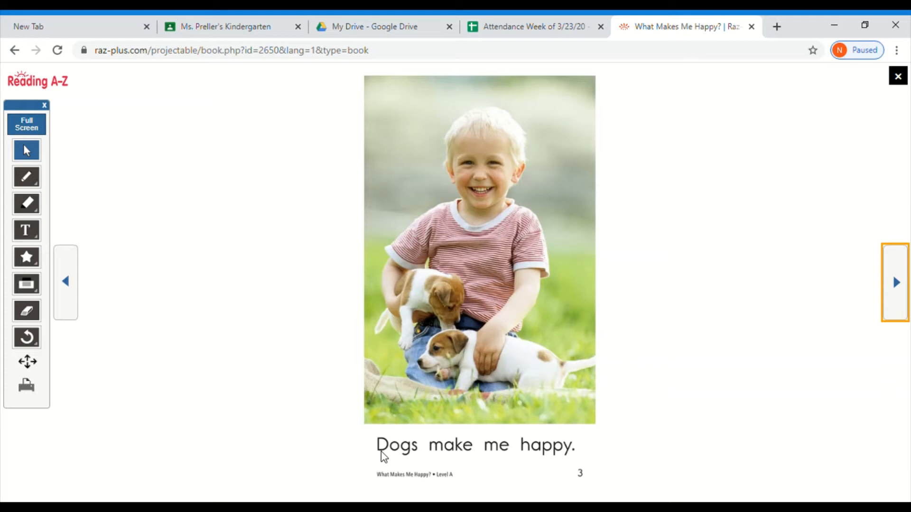
mouse_move(412, 455)
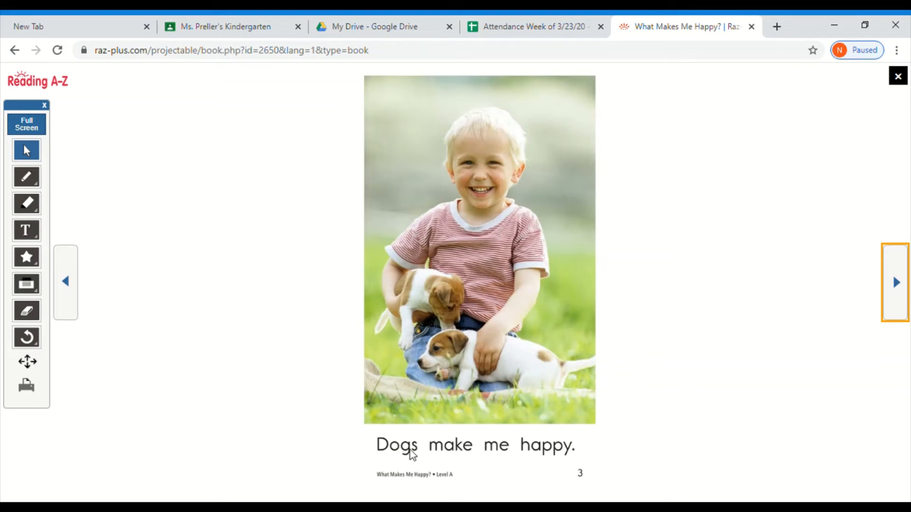
mouse_move(404, 476)
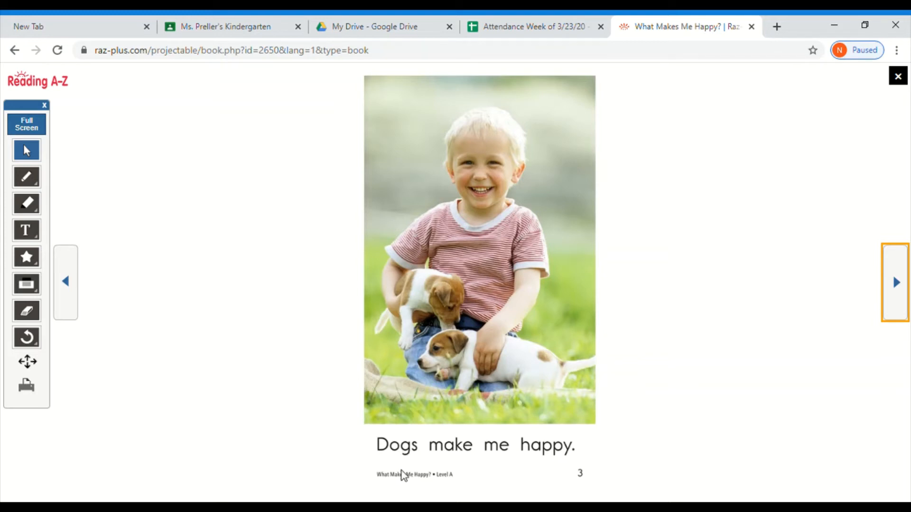
mouse_move(404, 293)
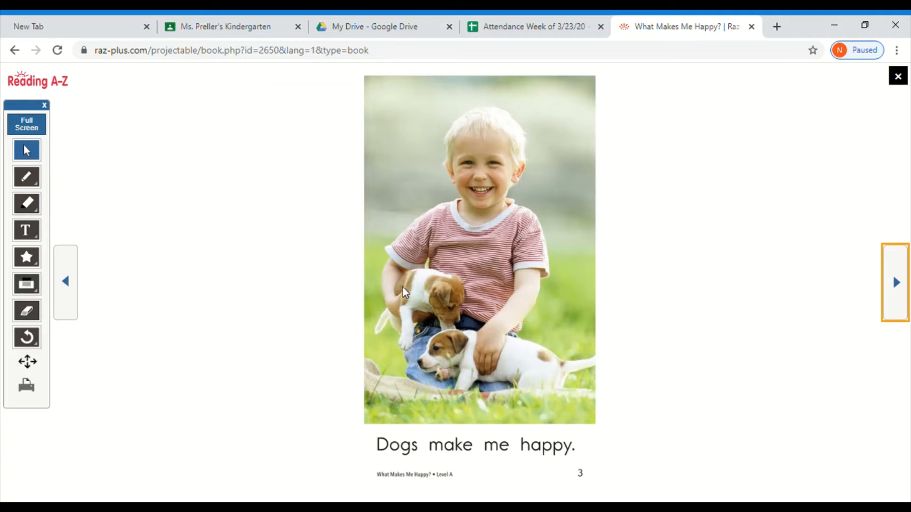
mouse_move(399, 461)
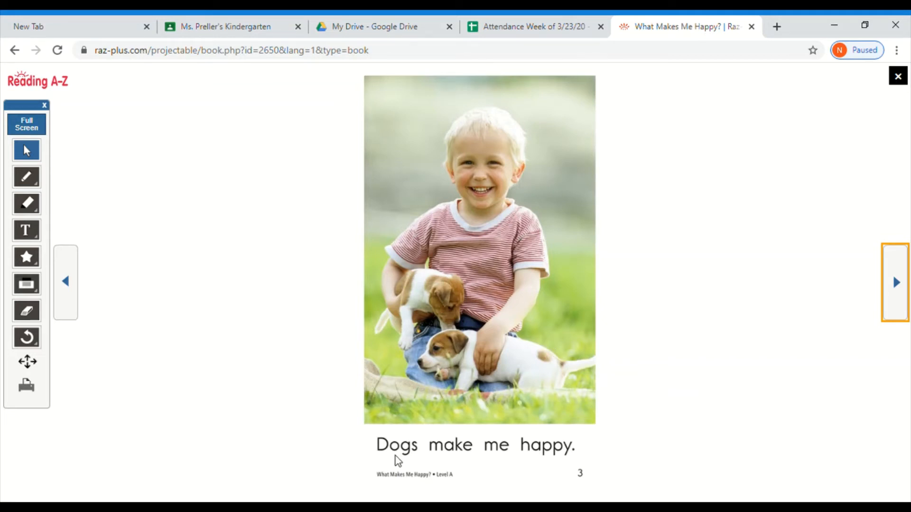
mouse_move(533, 459)
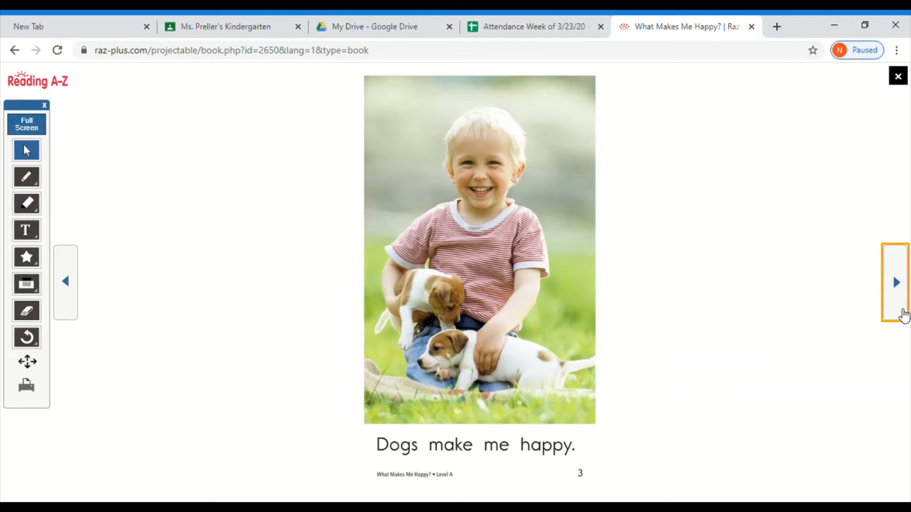
Step: Advance through page 4, 'Cats make me happy,' to page 5 about bubbles
left_click(896, 282)
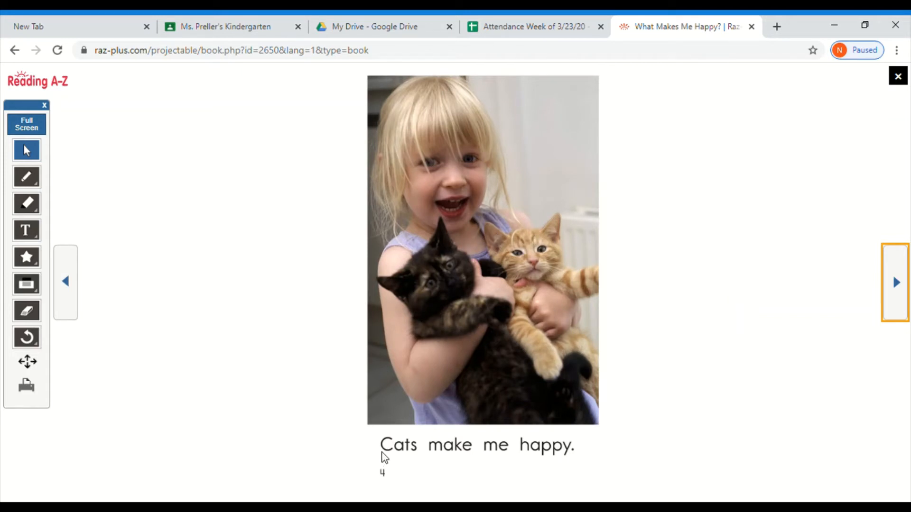
mouse_move(698, 330)
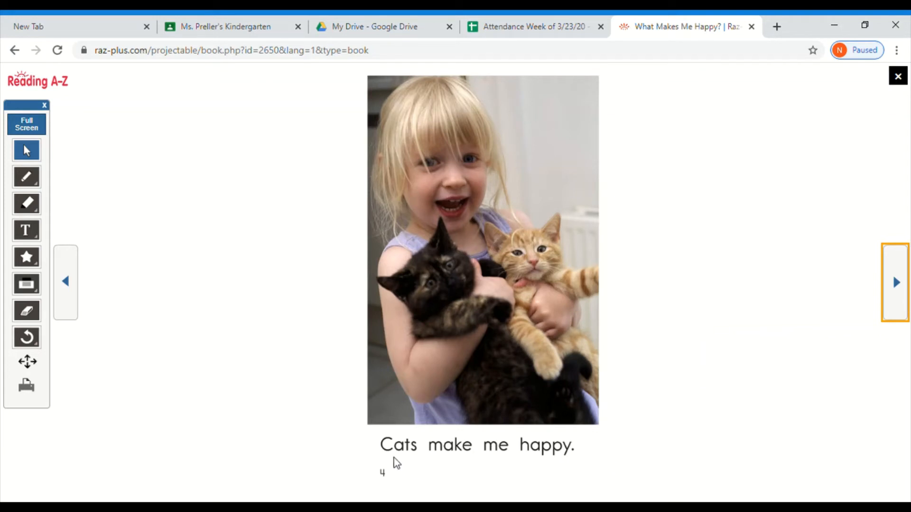
mouse_move(559, 474)
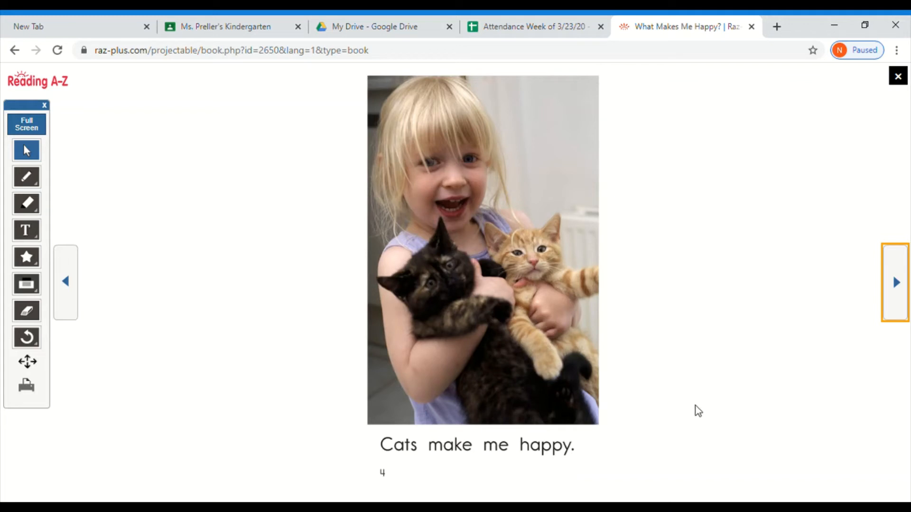
left_click(895, 282)
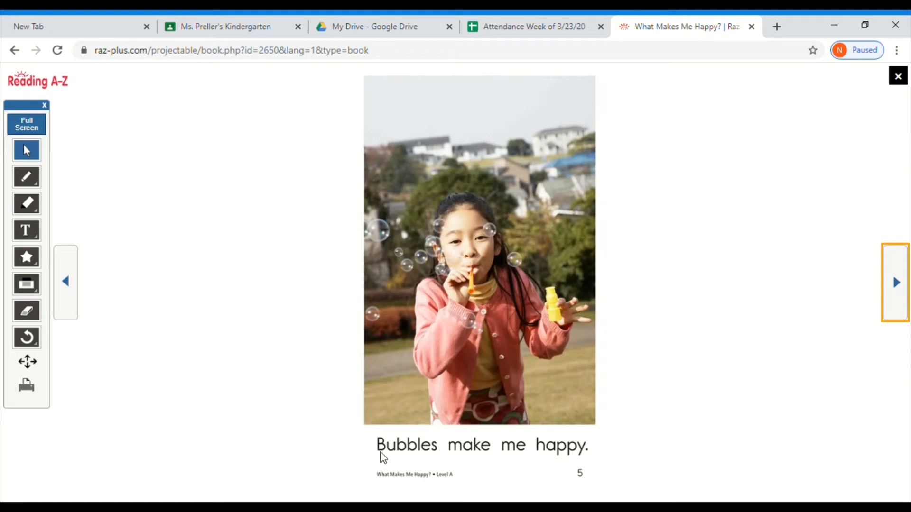
mouse_move(329, 466)
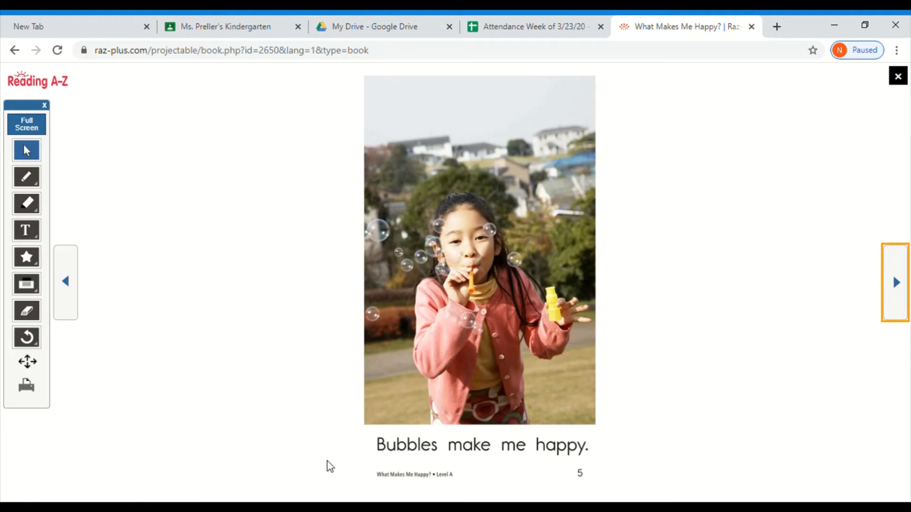
mouse_move(282, 448)
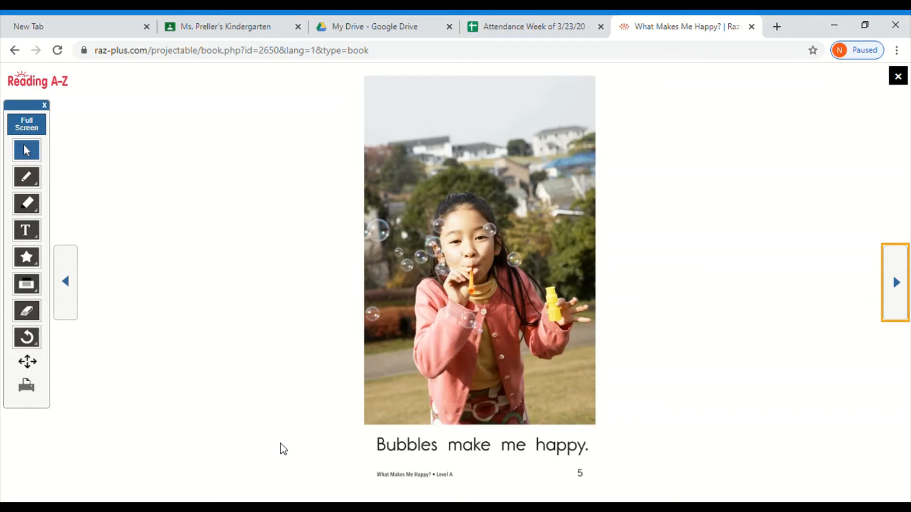
mouse_move(469, 453)
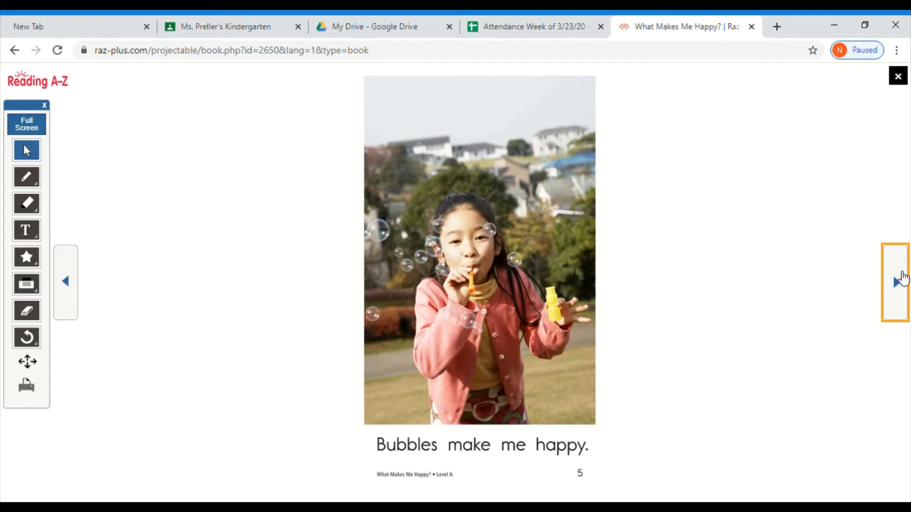
Step: Page through the trains and swings pages to page 8, 'Flowers make me happy.'
left_click(895, 283)
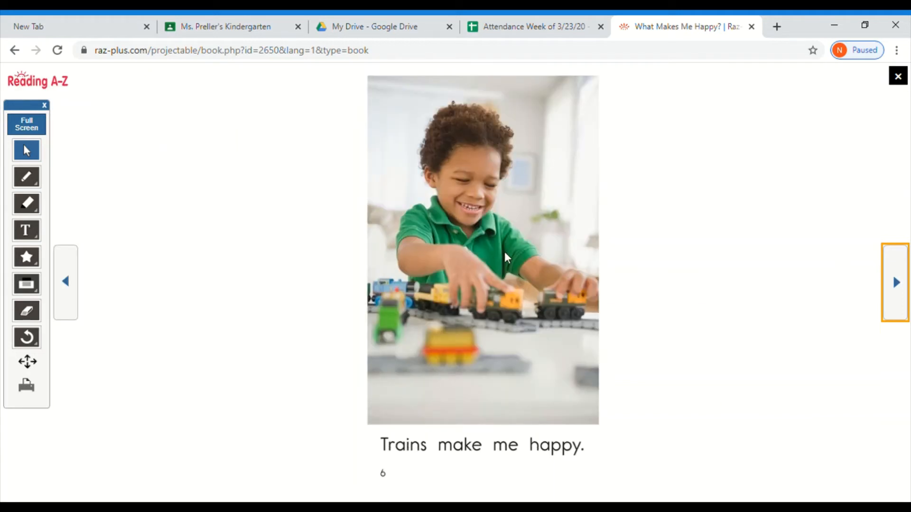
mouse_move(421, 193)
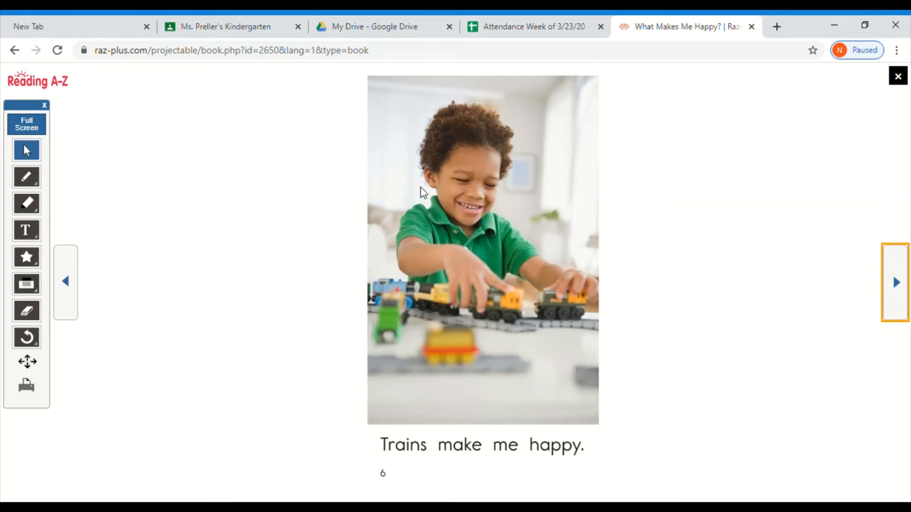
mouse_move(389, 459)
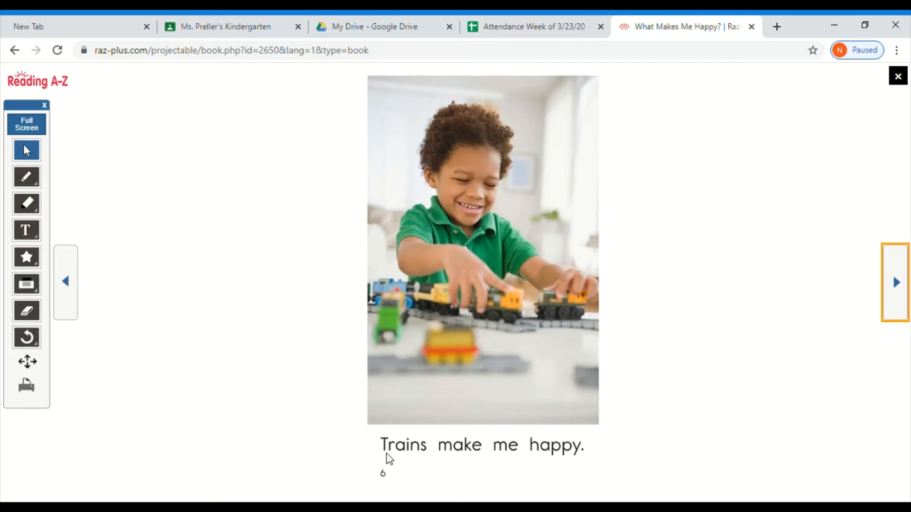
mouse_move(508, 461)
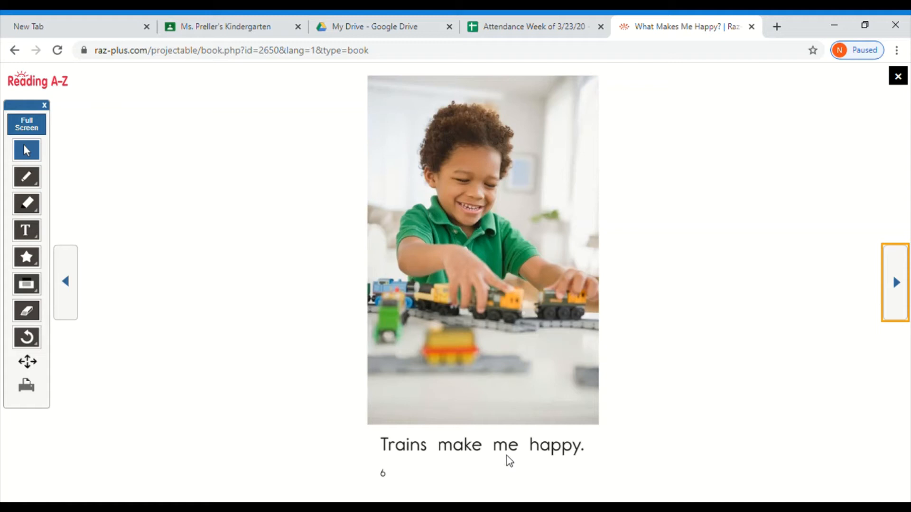
mouse_move(401, 459)
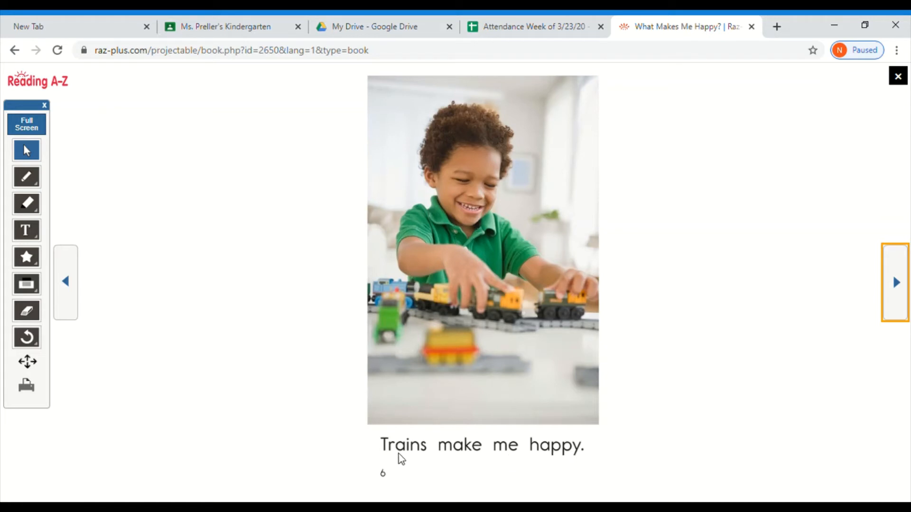
mouse_move(815, 360)
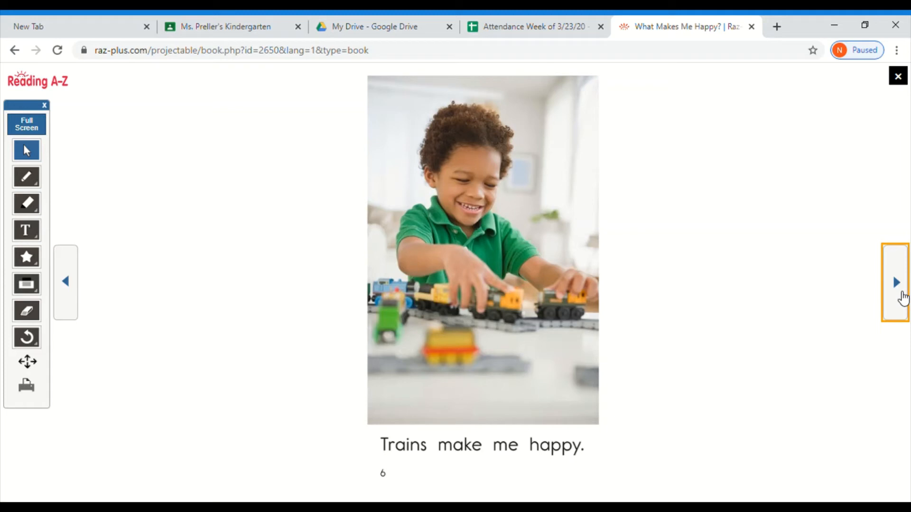
left_click(895, 282)
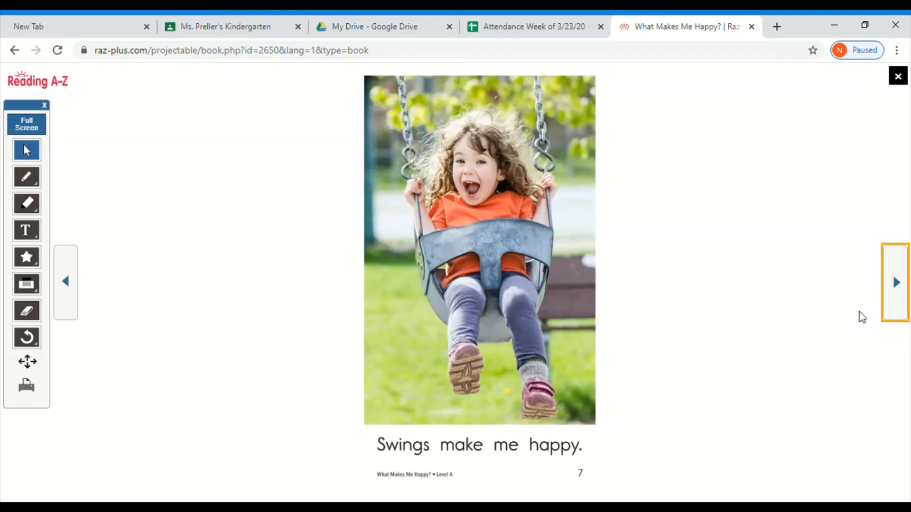
mouse_move(479, 298)
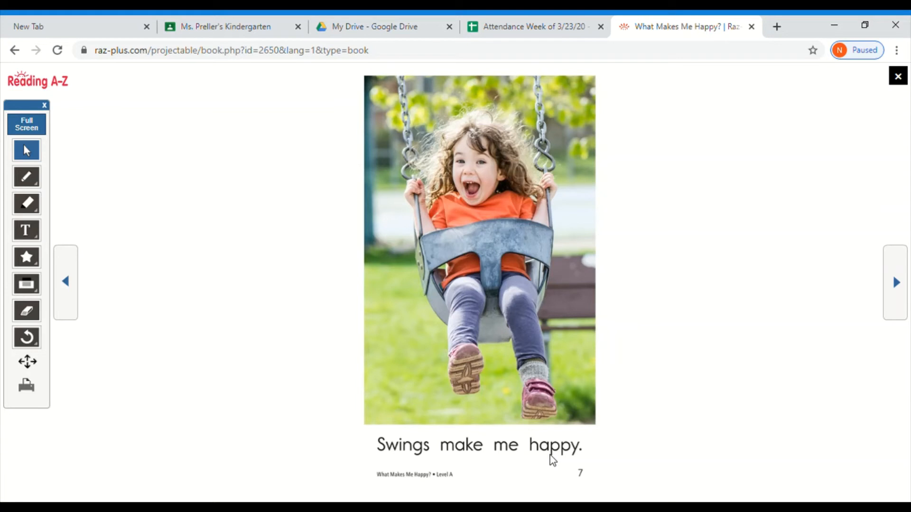
left_click(896, 283)
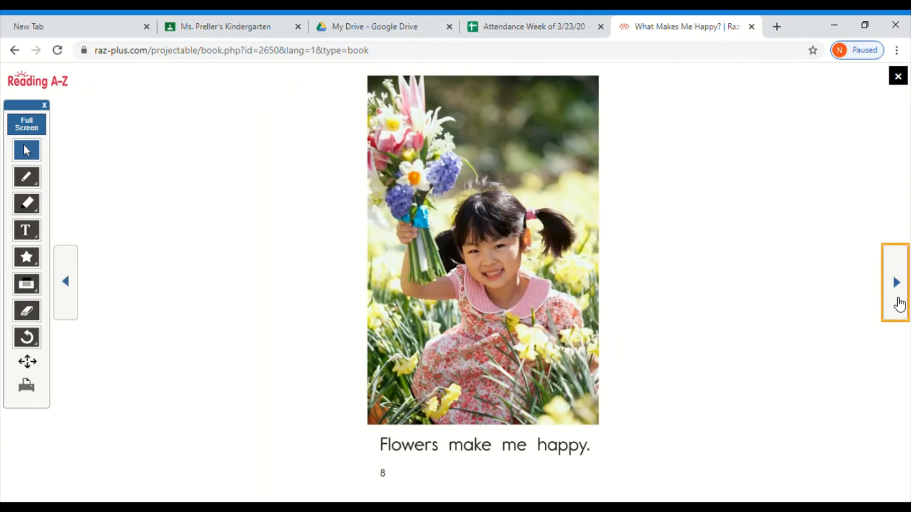
mouse_move(412, 138)
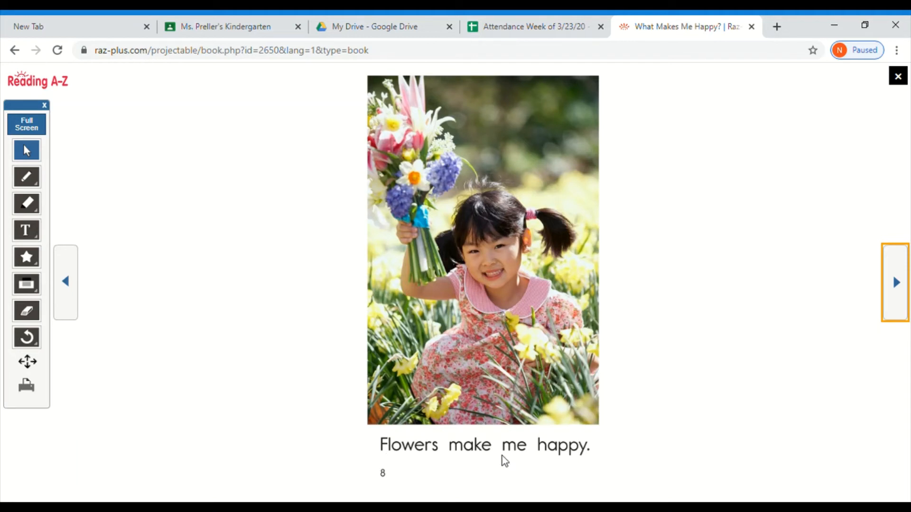
mouse_move(336, 440)
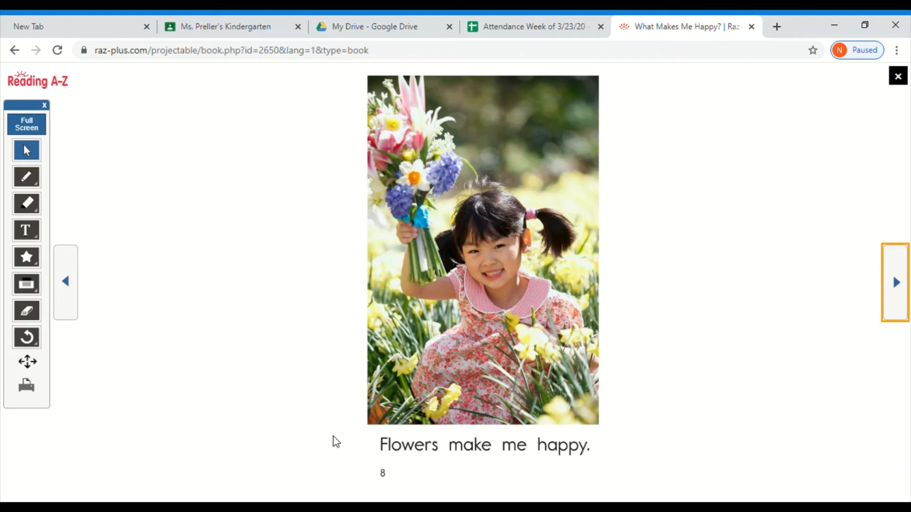
mouse_move(559, 453)
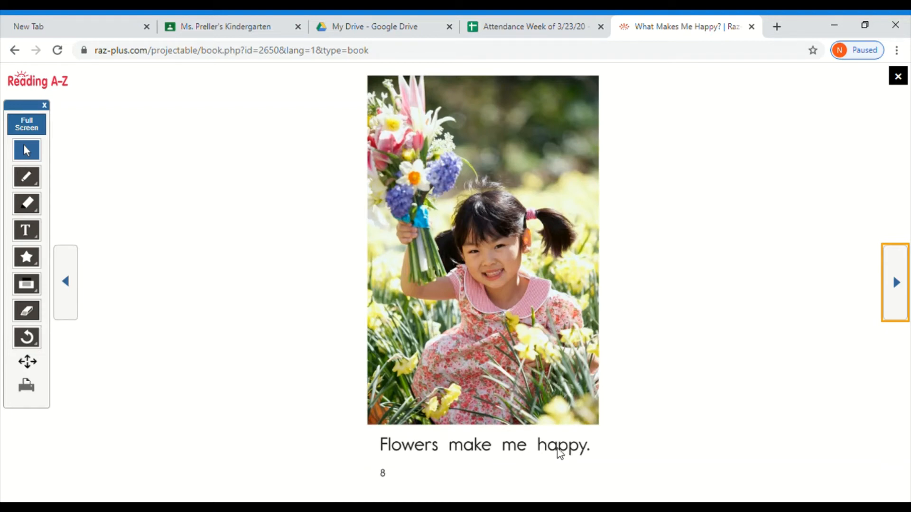
Step: Advance past page 9 about books to the final page, 'Friends make me happy!'
left_click(897, 283)
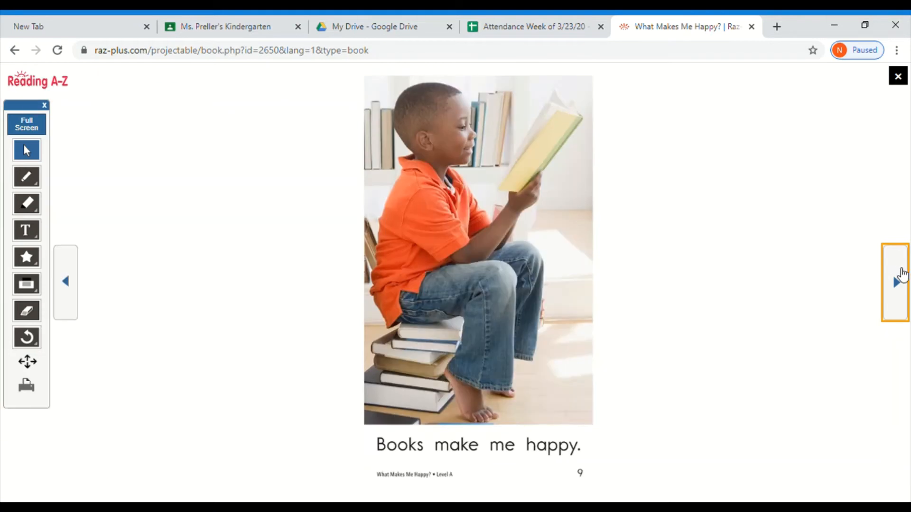
mouse_move(317, 375)
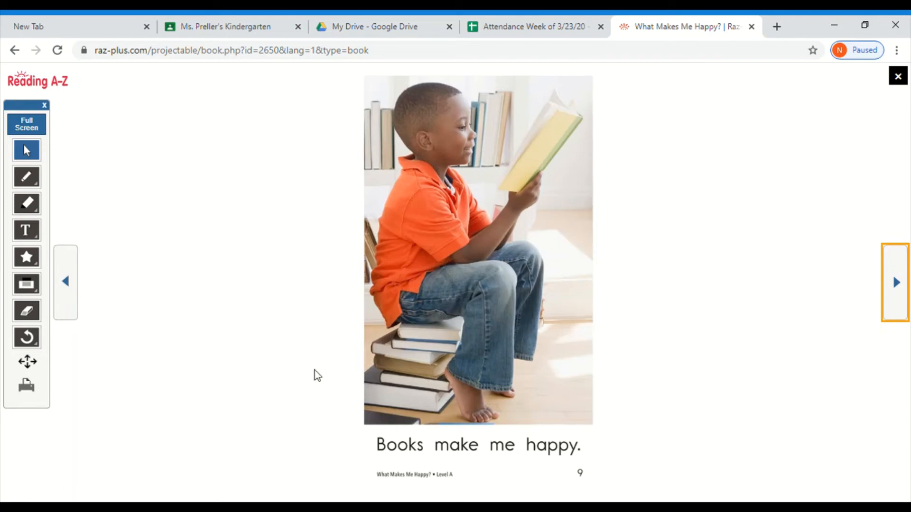
mouse_move(488, 462)
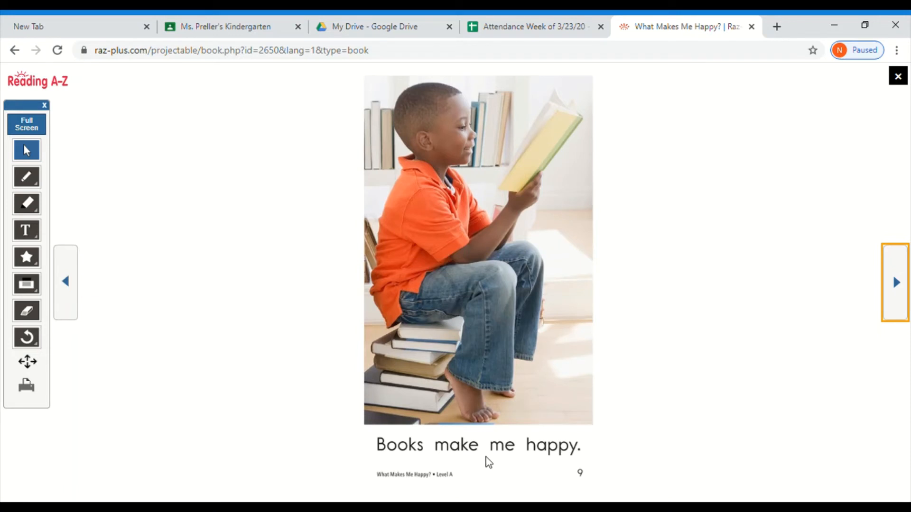
mouse_move(648, 399)
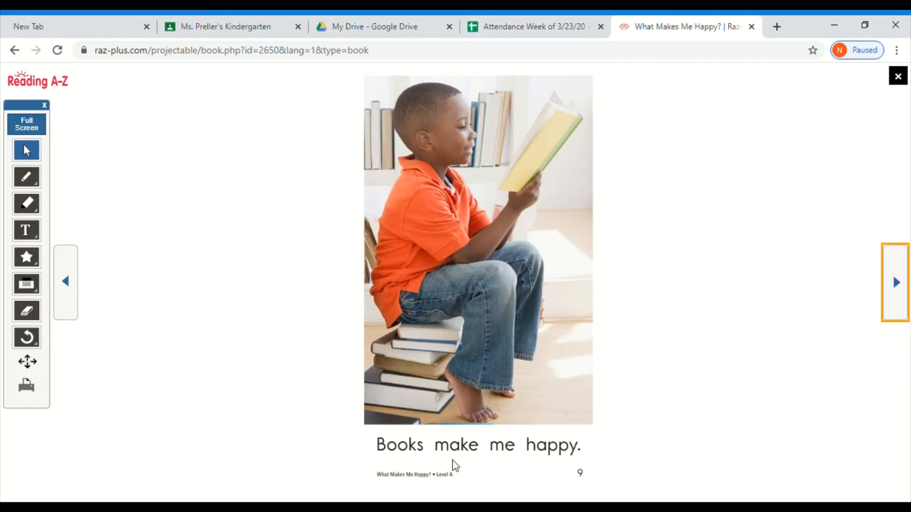
mouse_move(766, 342)
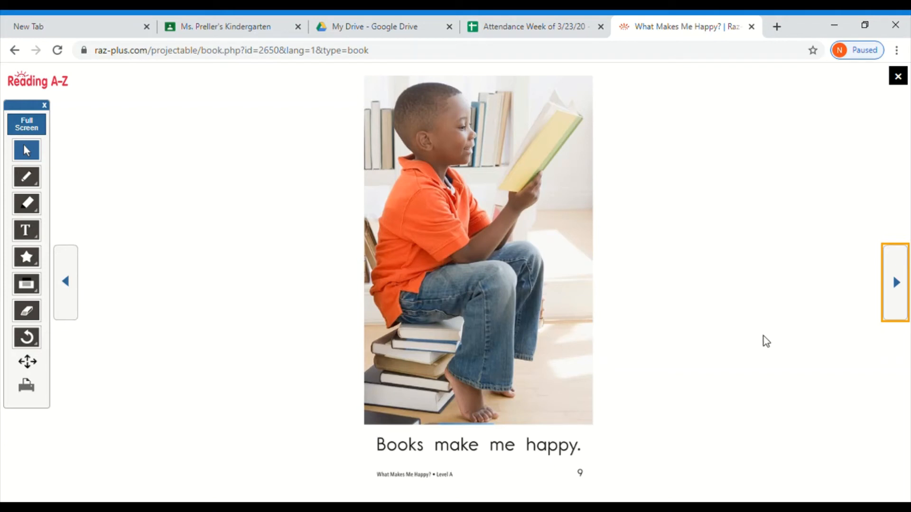
mouse_move(905, 279)
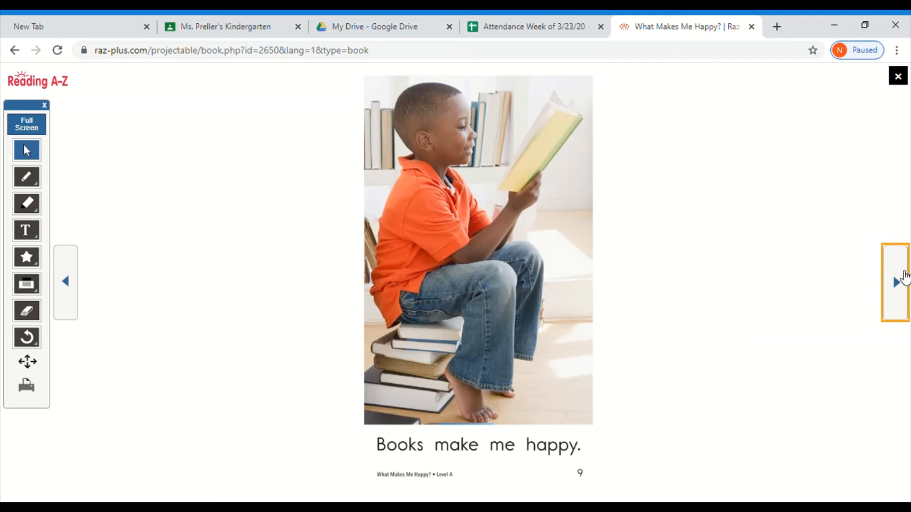
left_click(895, 283)
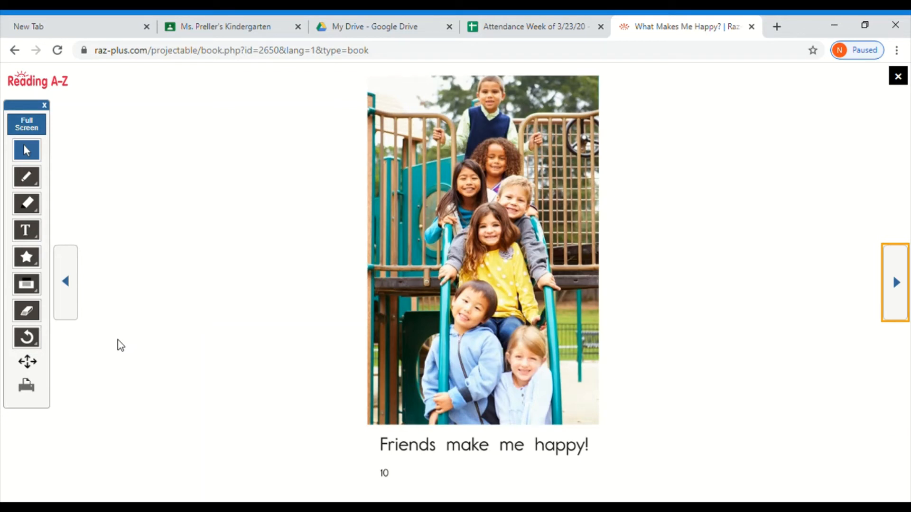
mouse_move(385, 458)
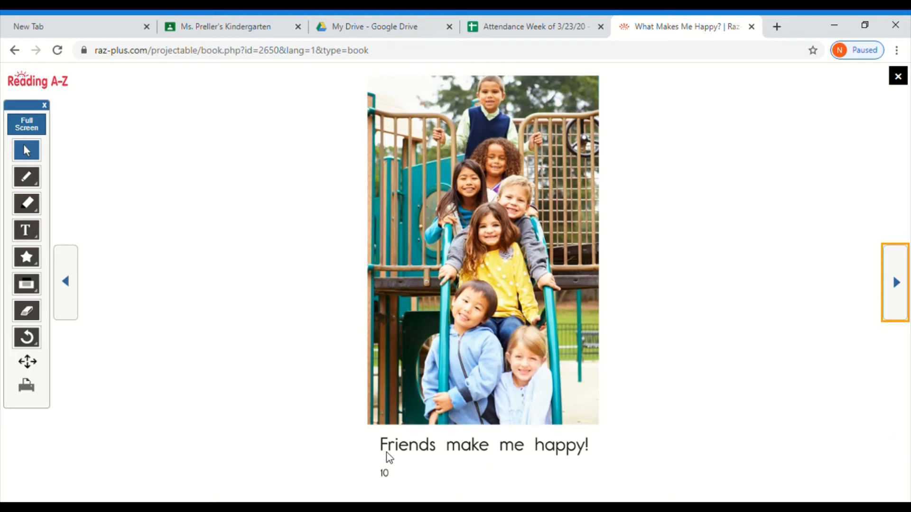
mouse_move(456, 456)
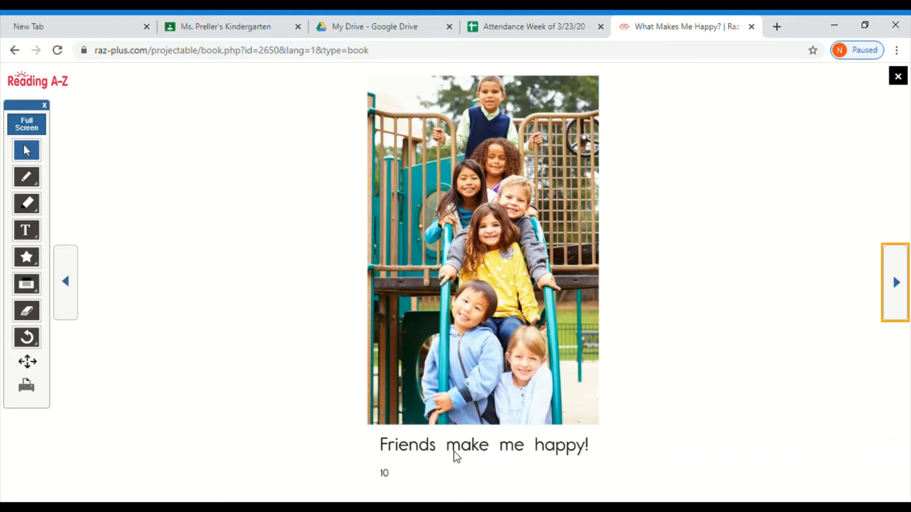
mouse_move(555, 459)
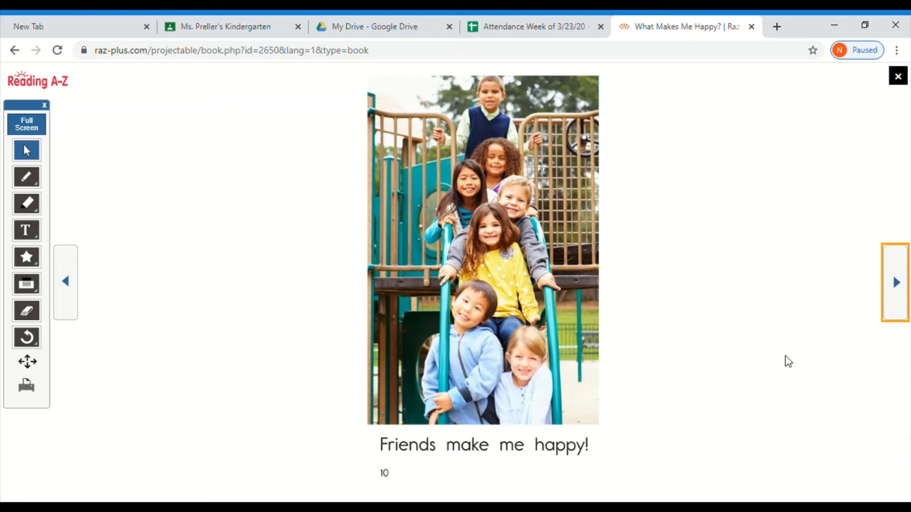
left_click(895, 282)
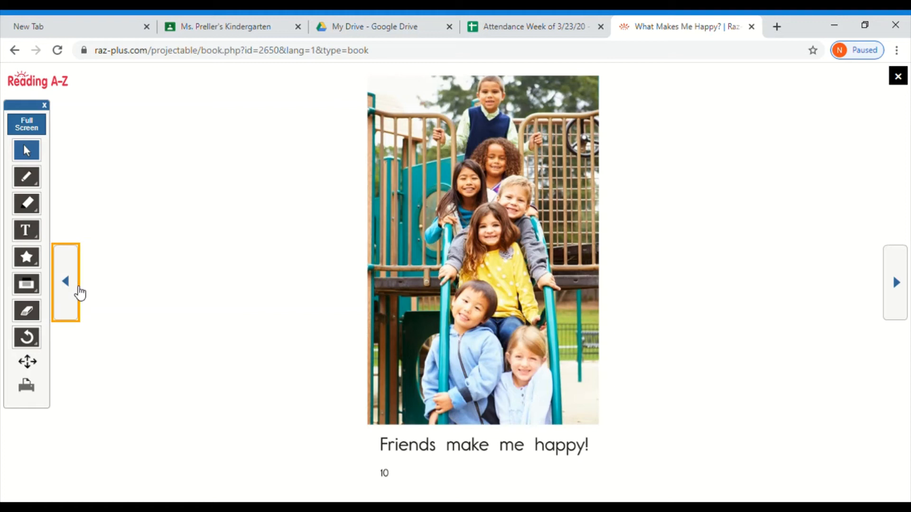
Step: Page backward from page 10 through the cats and Words to Know pages to the cover
left_click(65, 280)
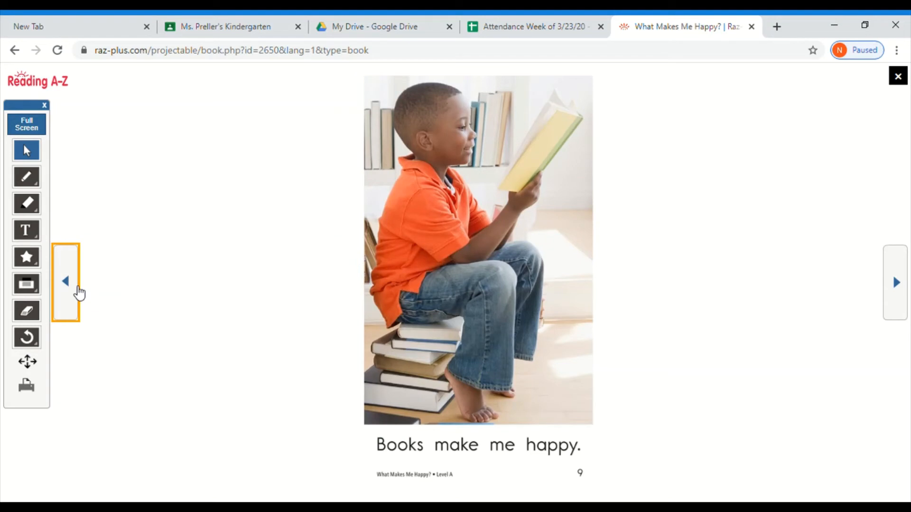
left_click(65, 281)
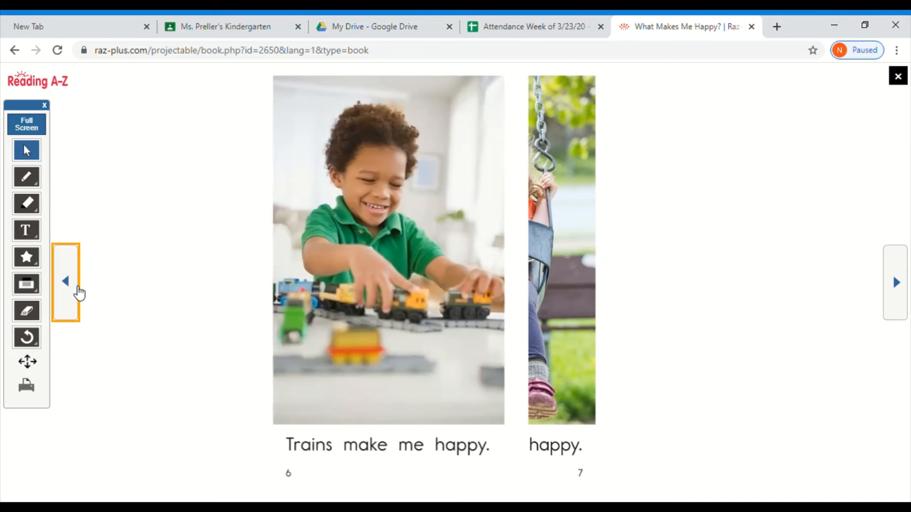
left_click(64, 280)
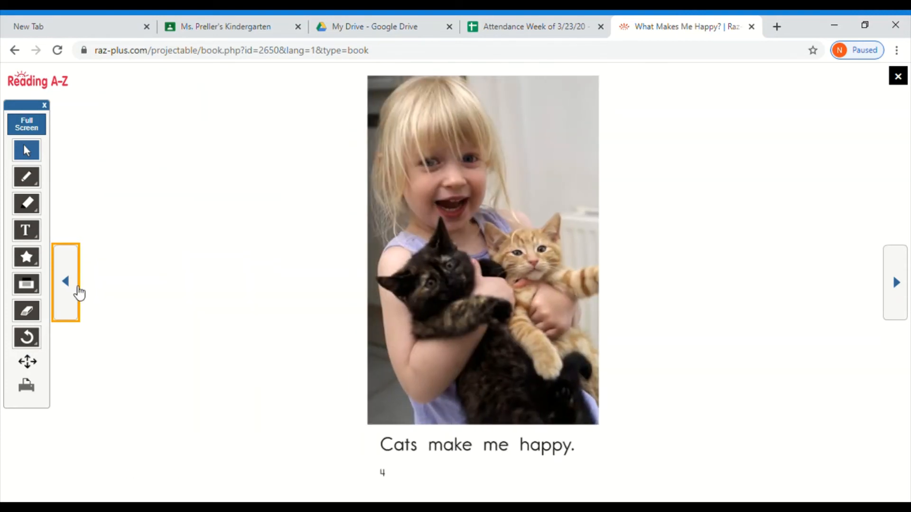
left_click(896, 282)
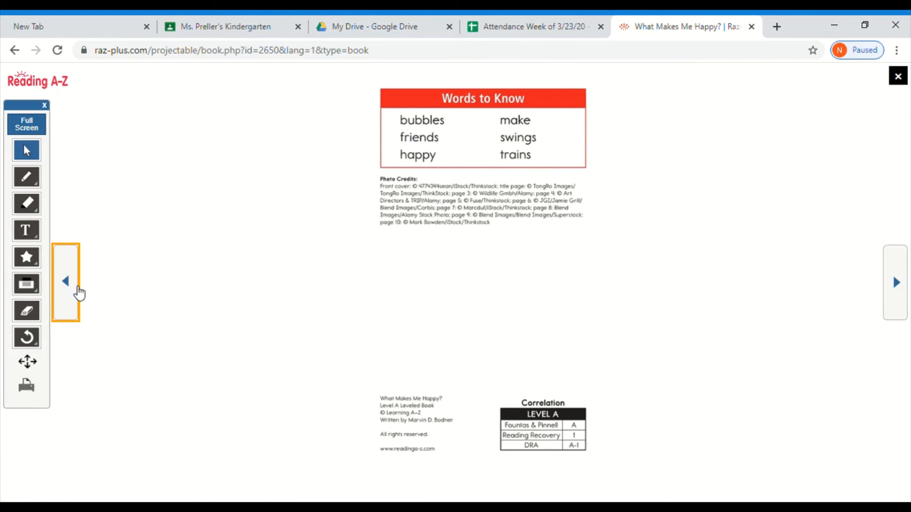
left_click(65, 280)
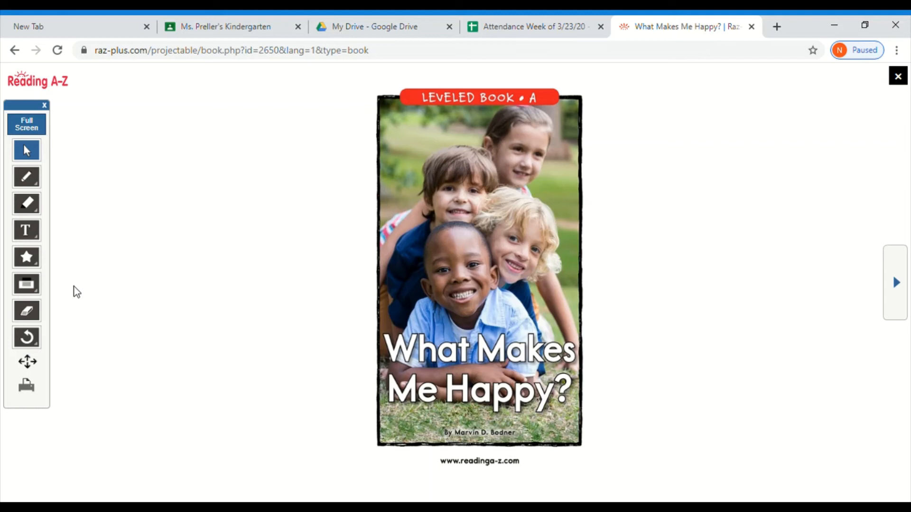
mouse_move(192, 277)
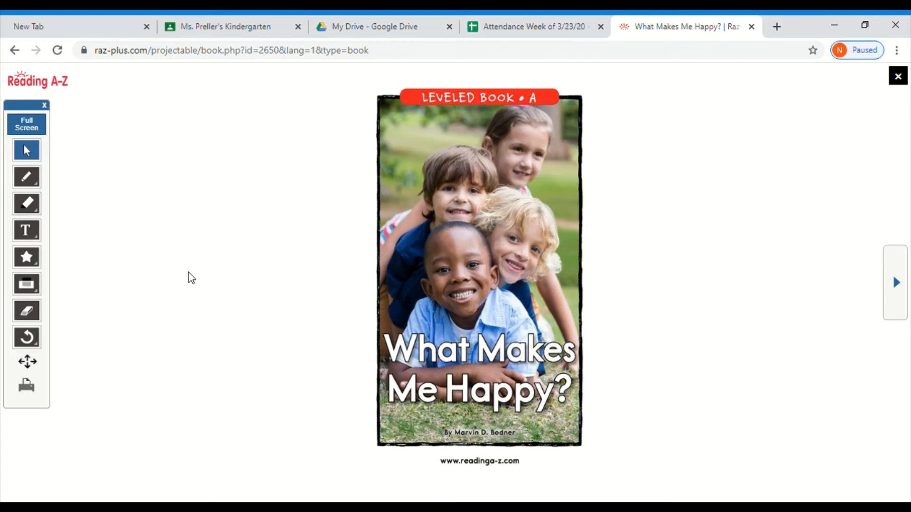
mouse_move(318, 392)
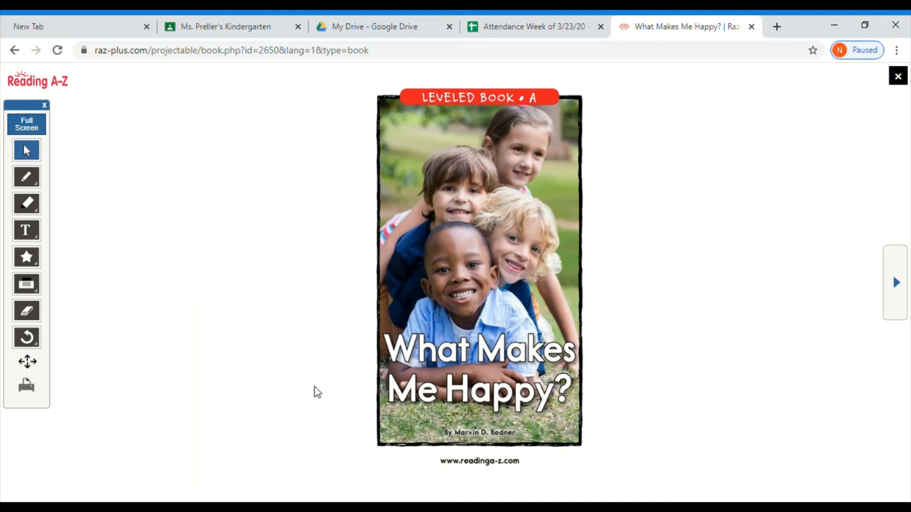
mouse_move(416, 370)
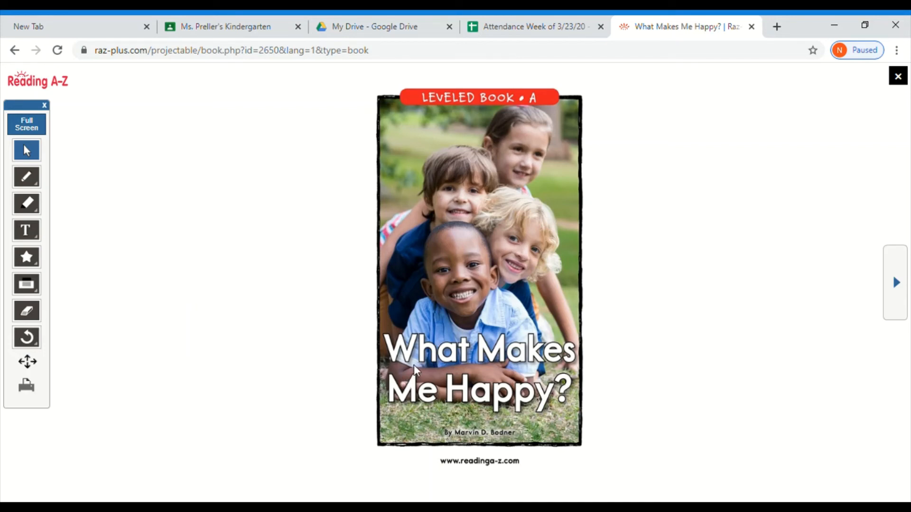
mouse_move(512, 412)
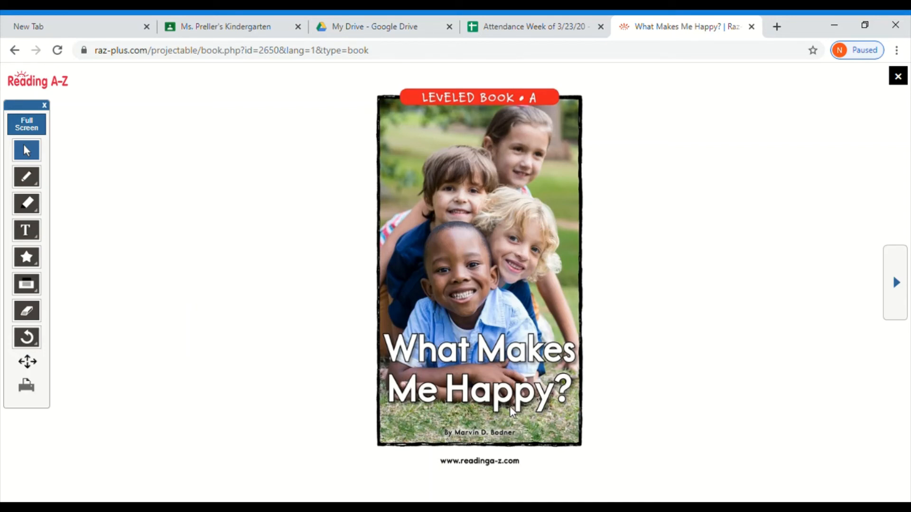
Step: Page forward through dogs, cats, trains, swings, flowers, books and friends to the Connections back page
left_click(896, 282)
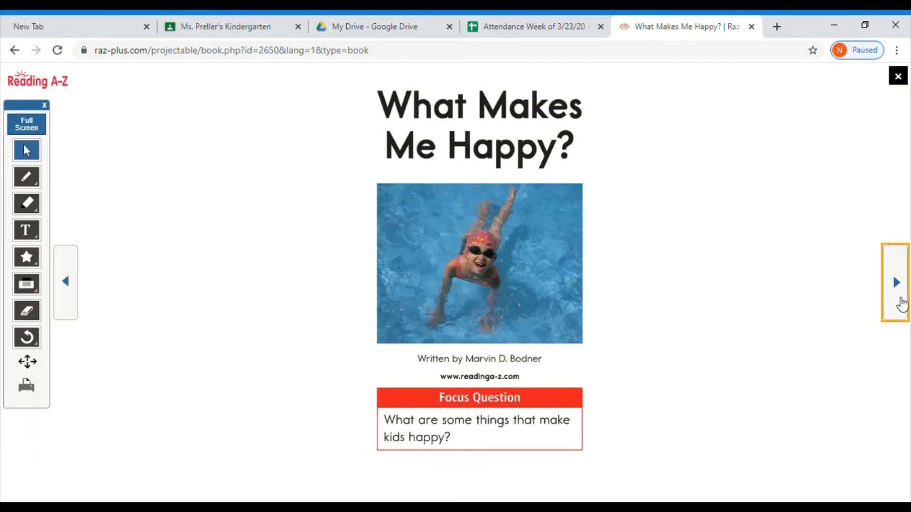
left_click(895, 282)
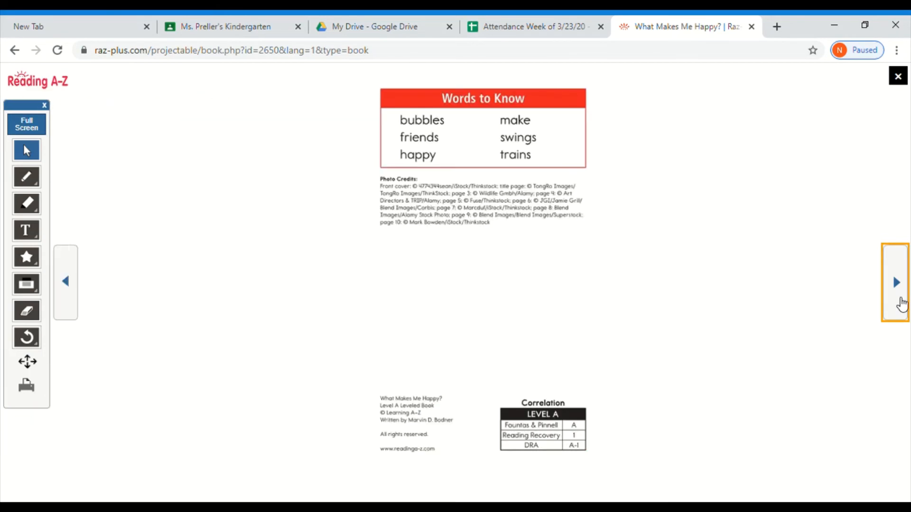
left_click(895, 283)
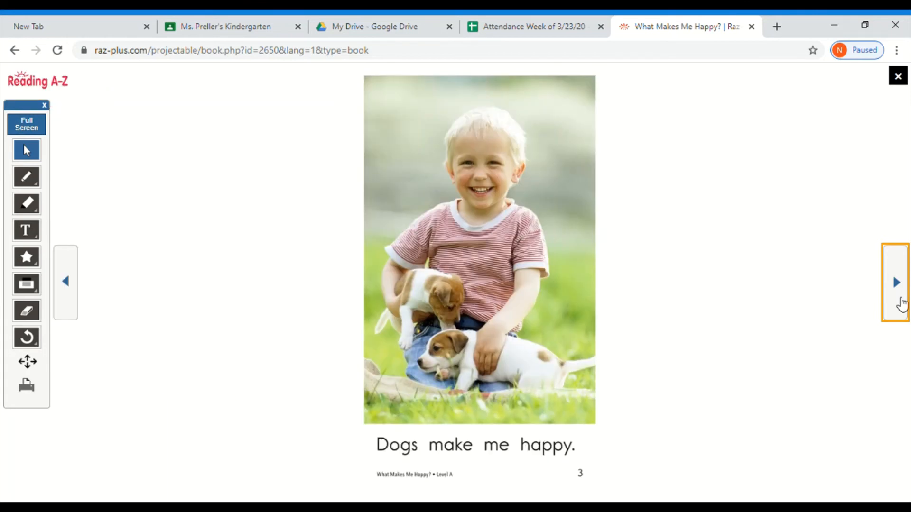
left_click(895, 282)
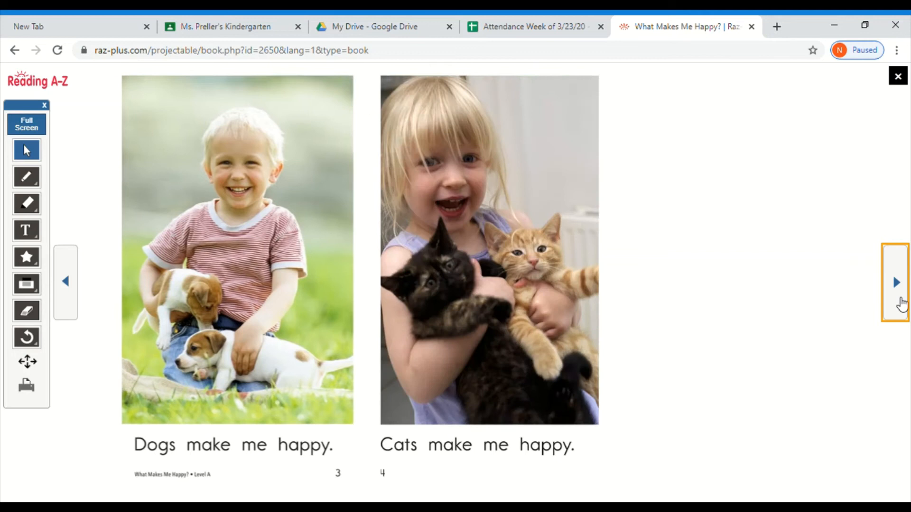
left_click(895, 282)
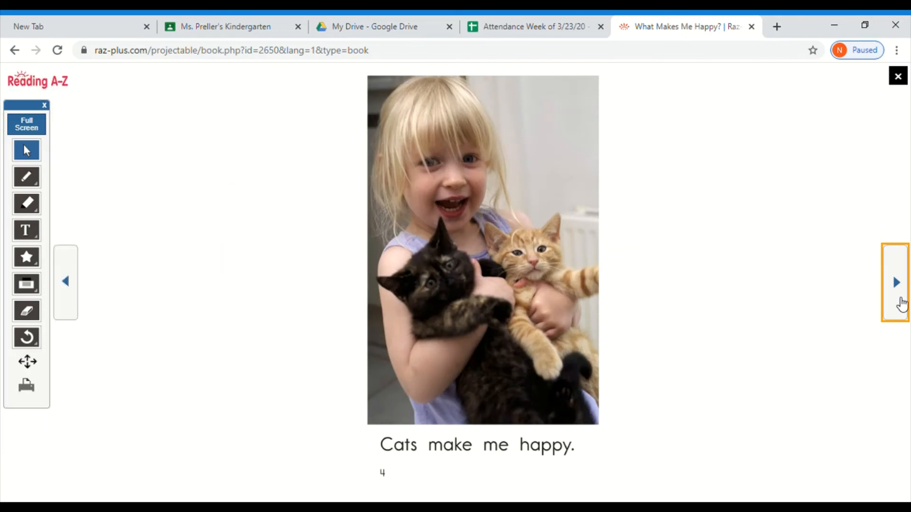
left_click(896, 282)
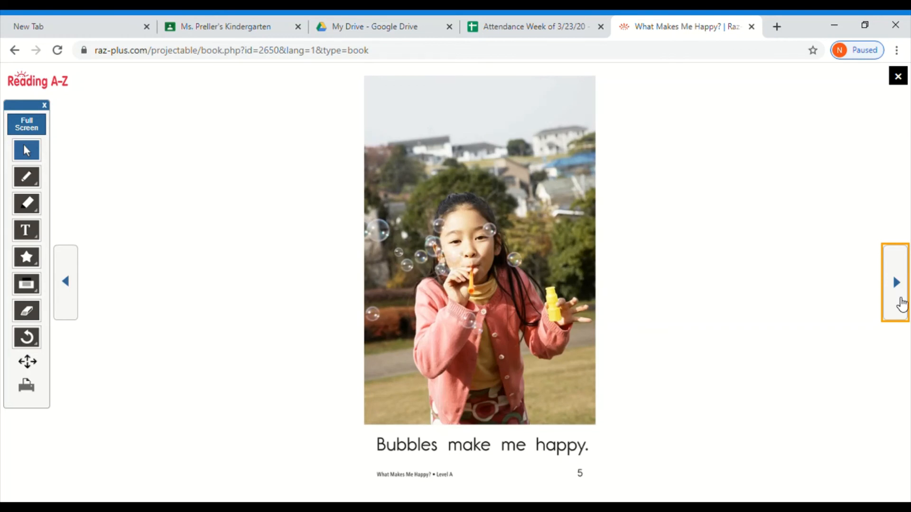
left_click(895, 282)
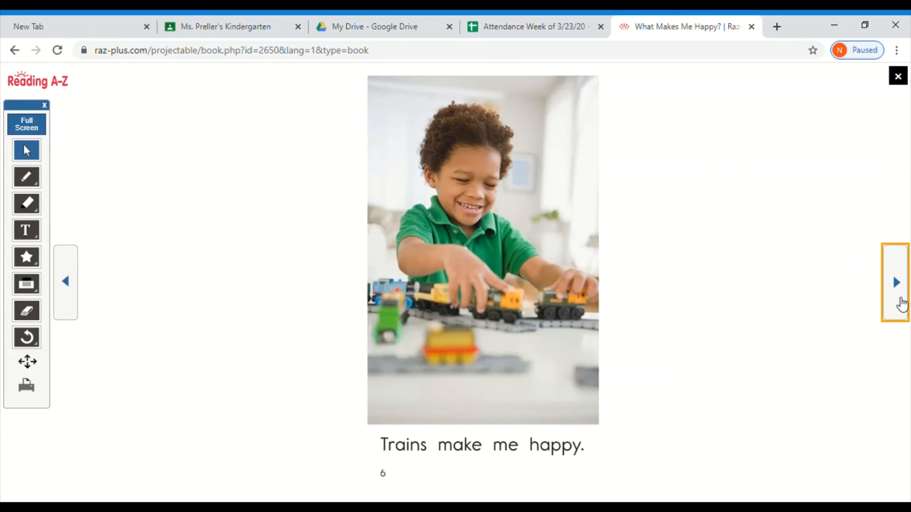
left_click(896, 283)
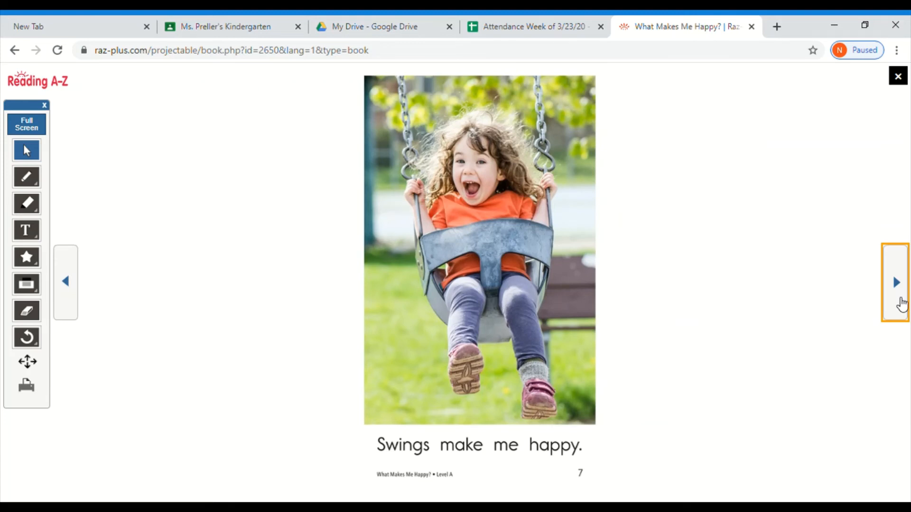
left_click(895, 282)
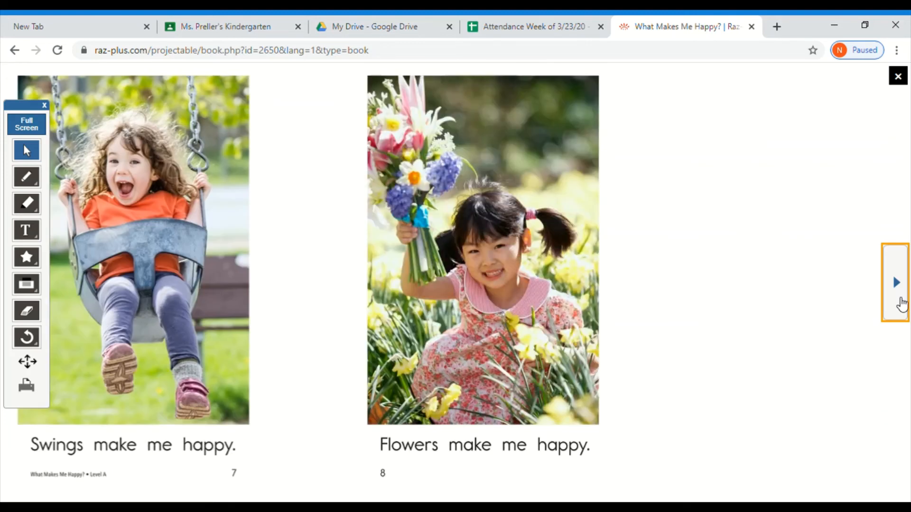
left_click(896, 283)
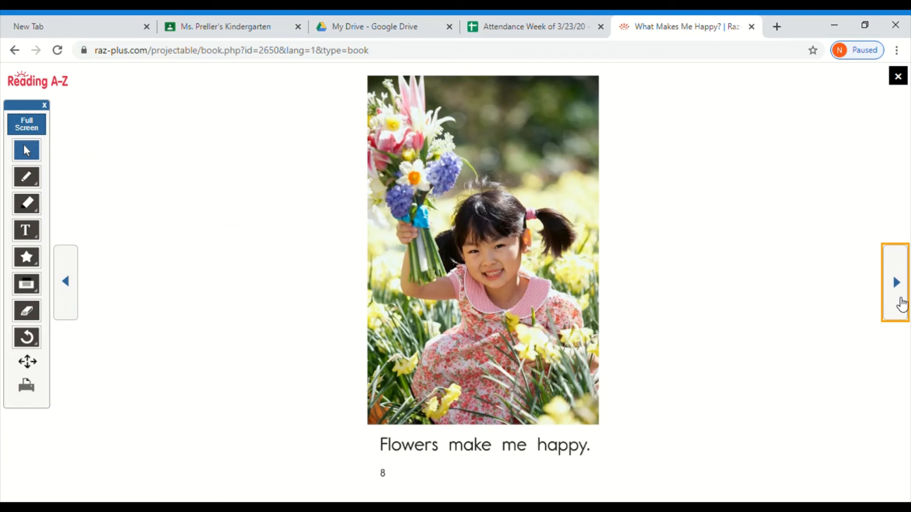
left_click(895, 283)
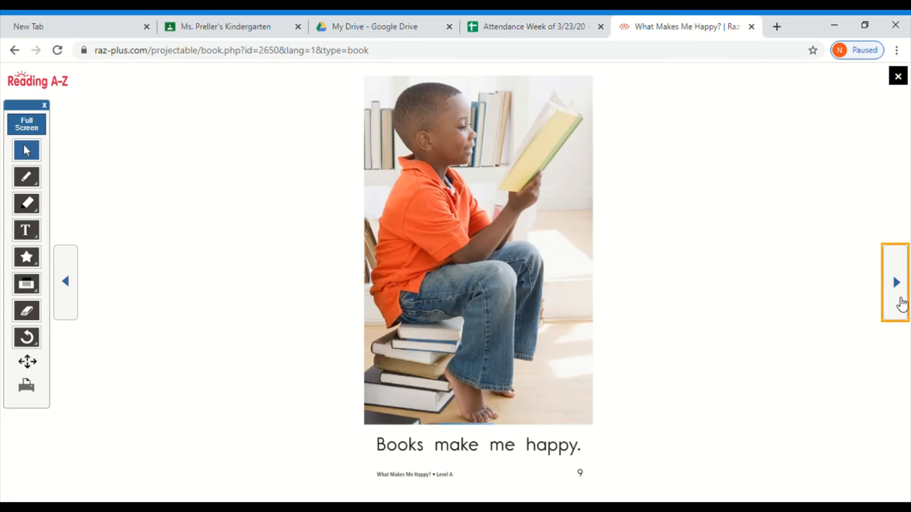
left_click(895, 282)
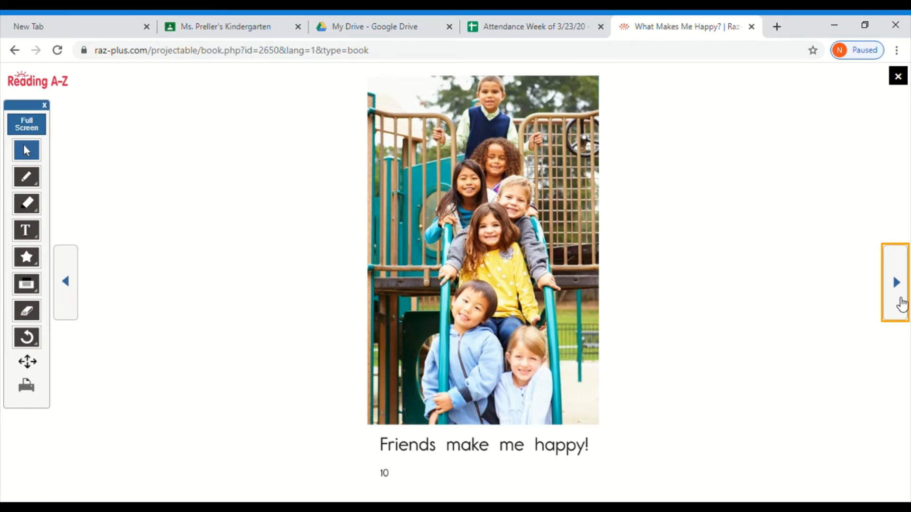
left_click(896, 283)
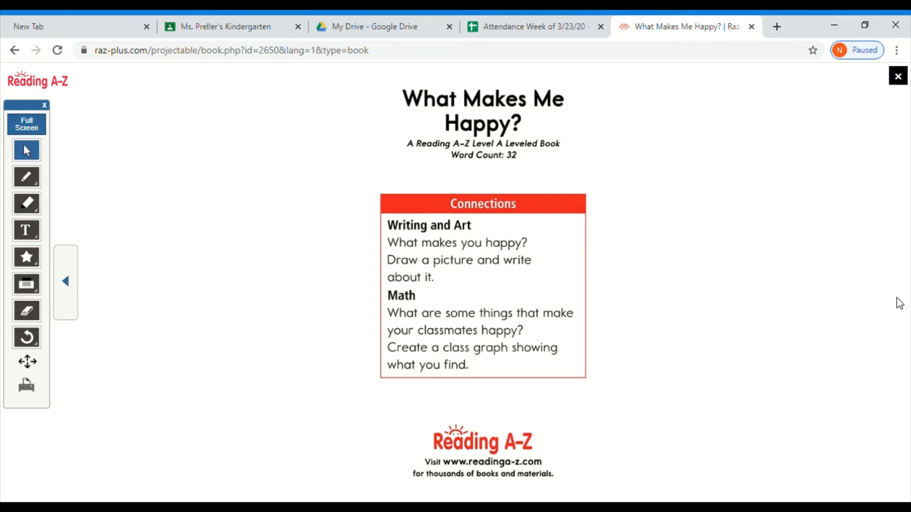
mouse_move(755, 194)
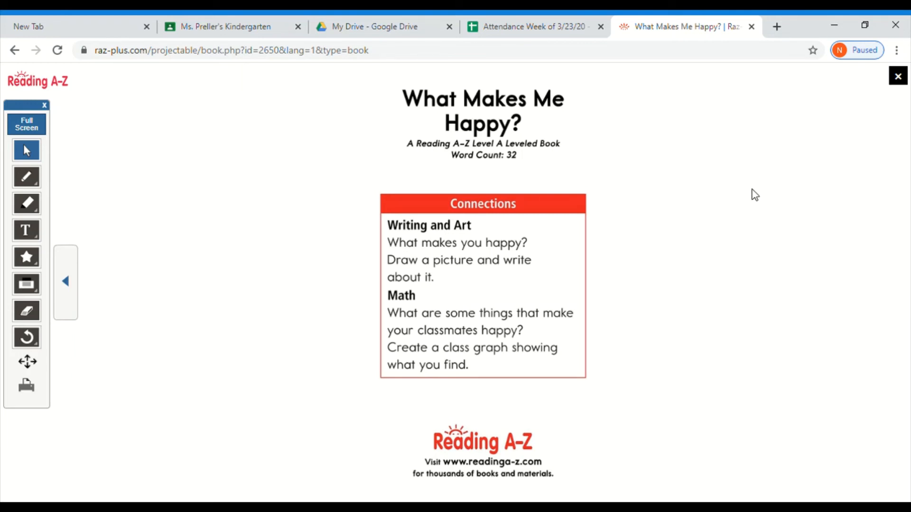
mouse_move(850, 114)
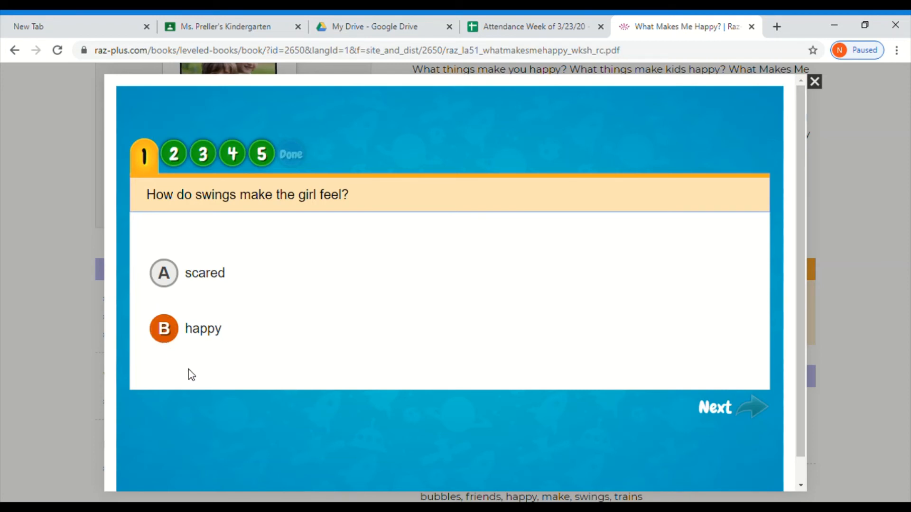
mouse_move(405, 399)
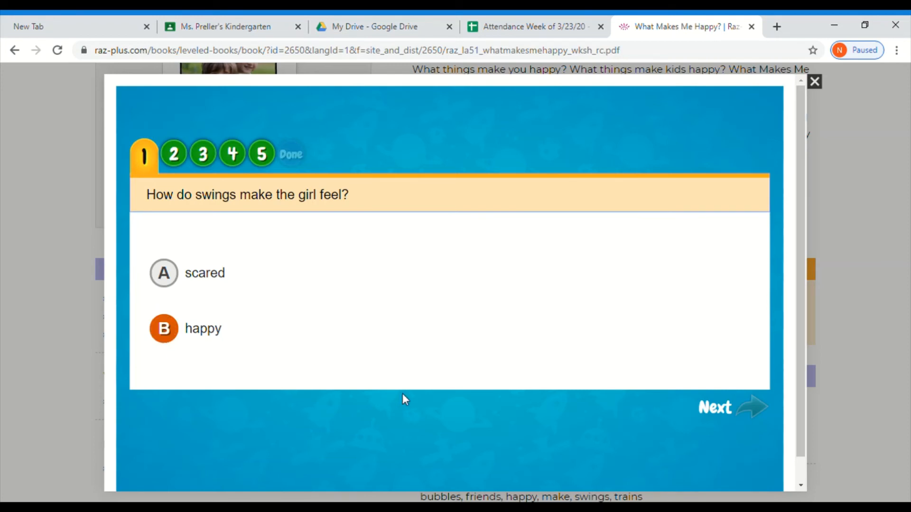
mouse_move(623, 422)
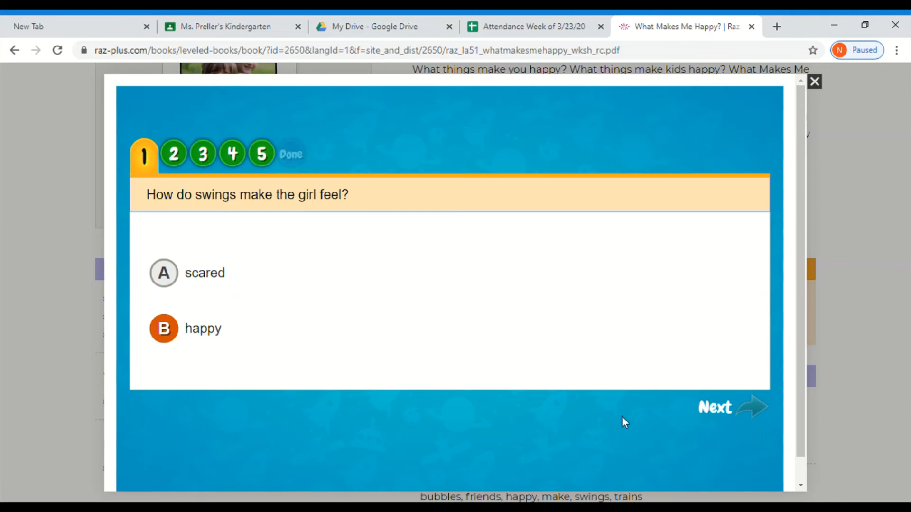
mouse_move(751, 407)
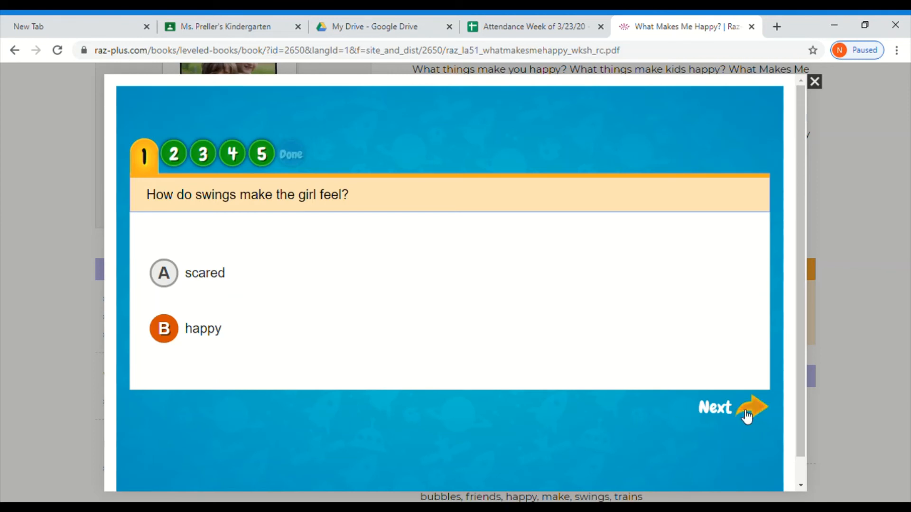
Step: Move past quiz question 1 about swings to question 2
left_click(733, 406)
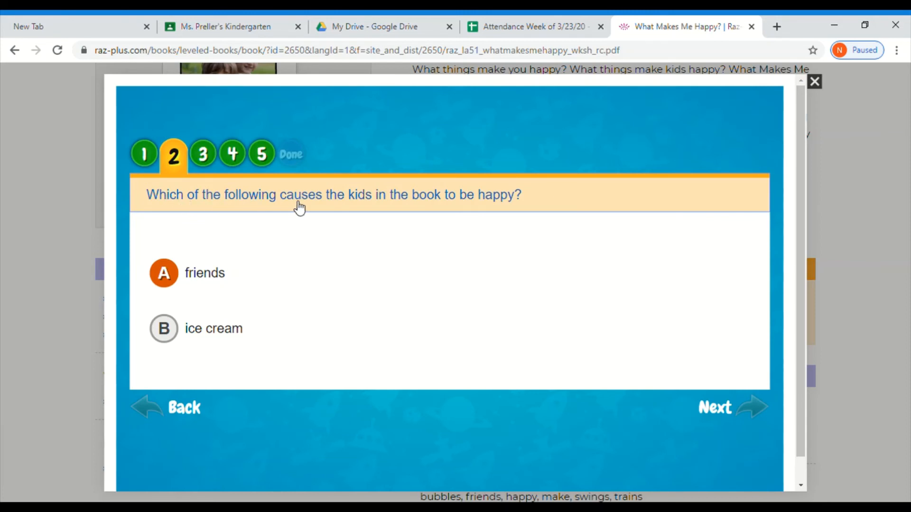
mouse_move(502, 209)
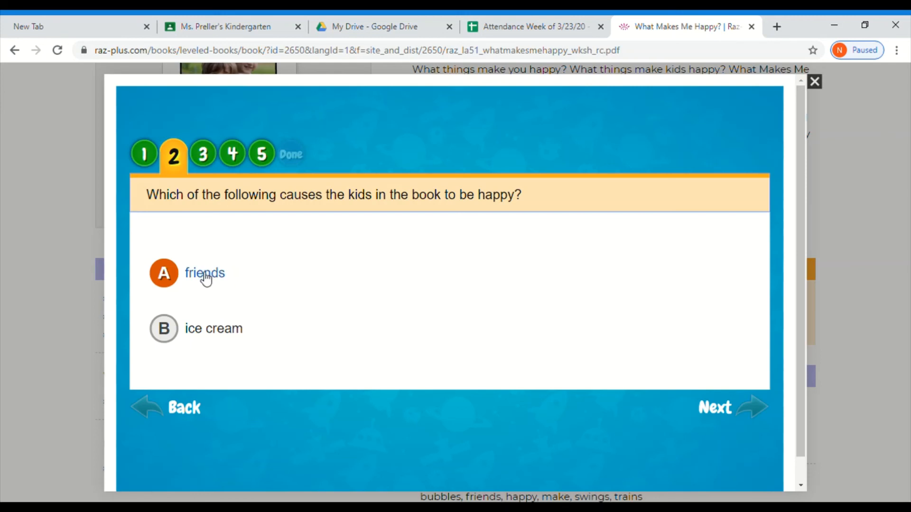
mouse_move(743, 435)
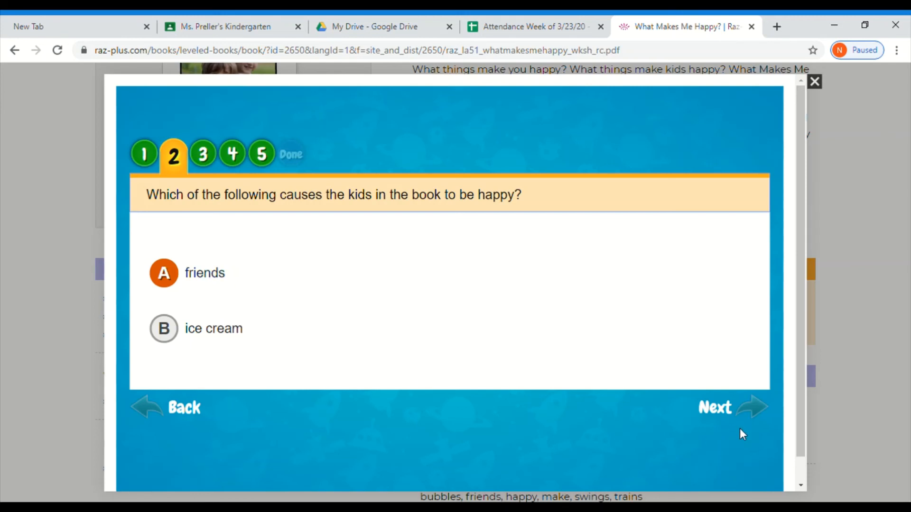
Step: Move from quiz question 2 to question 3 about the book's main idea
left_click(714, 407)
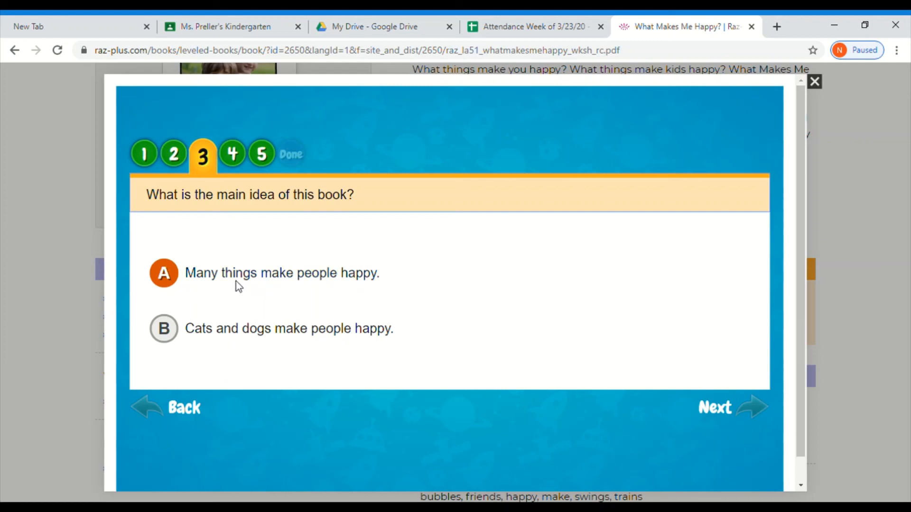
mouse_move(600, 389)
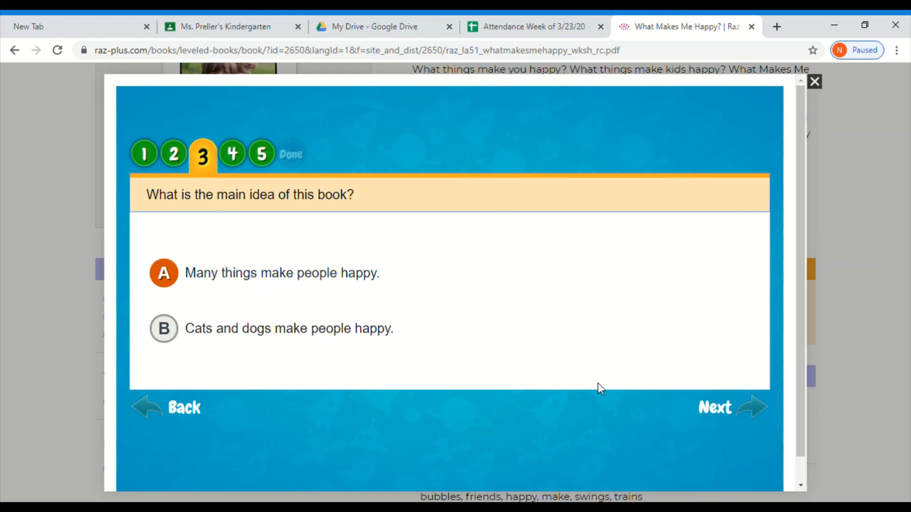
Step: Pass questions 3 and 4 to reach question 5 about round pockets of air
left_click(720, 407)
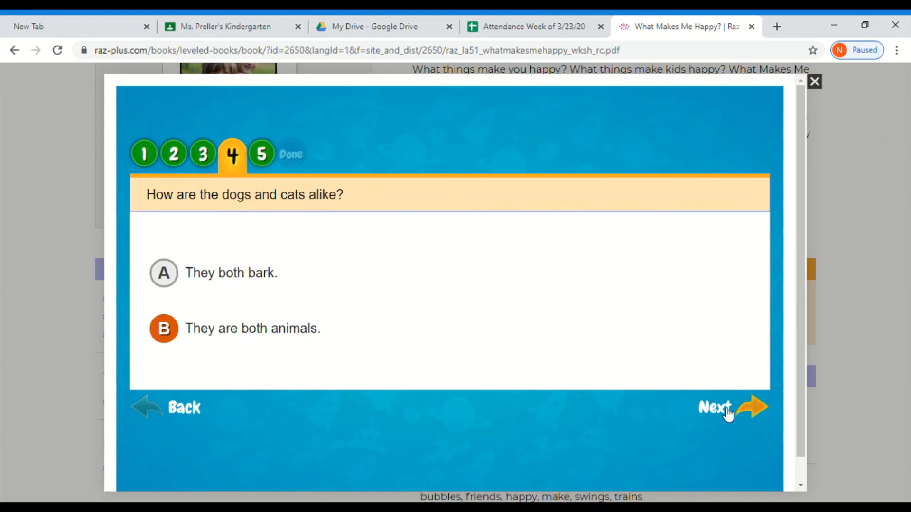
mouse_move(259, 204)
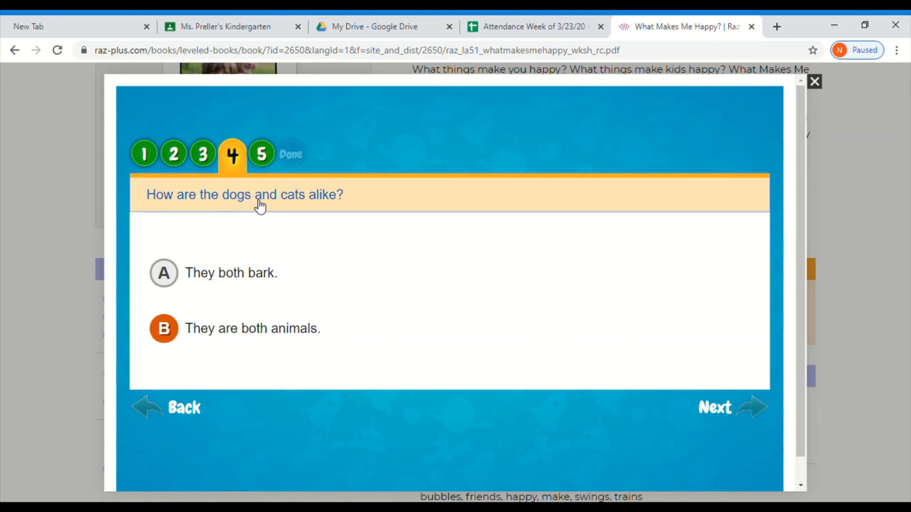
mouse_move(388, 241)
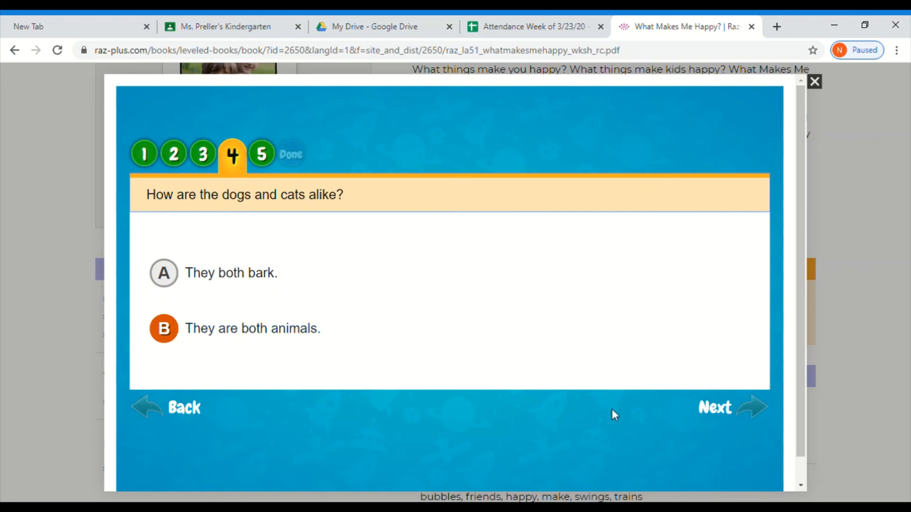
left_click(714, 407)
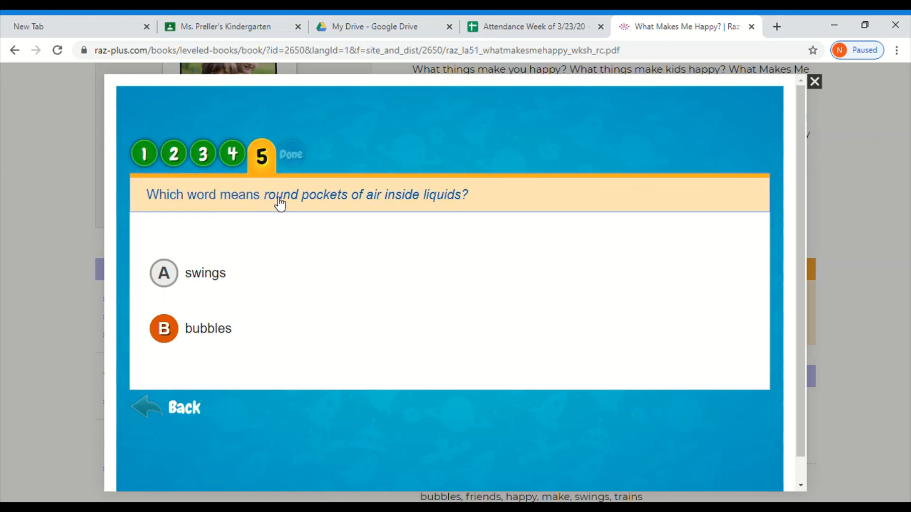
mouse_move(411, 208)
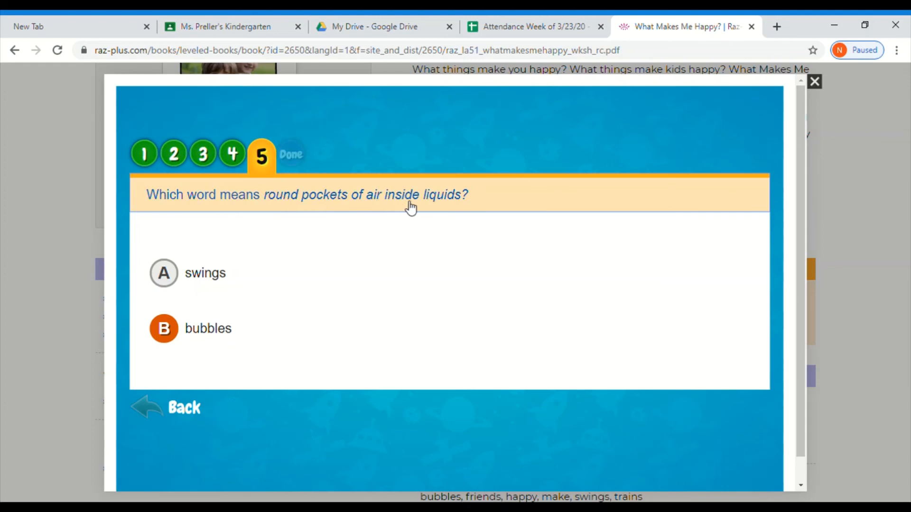
mouse_move(452, 207)
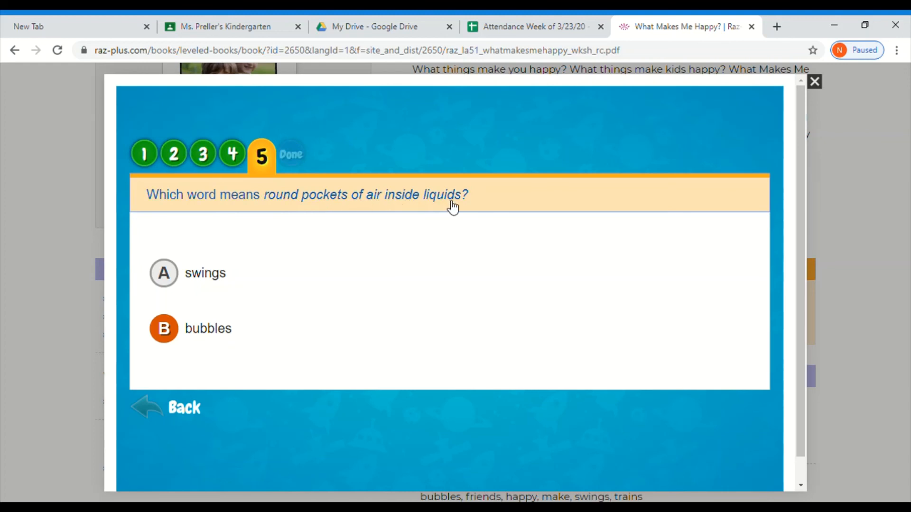
mouse_move(249, 327)
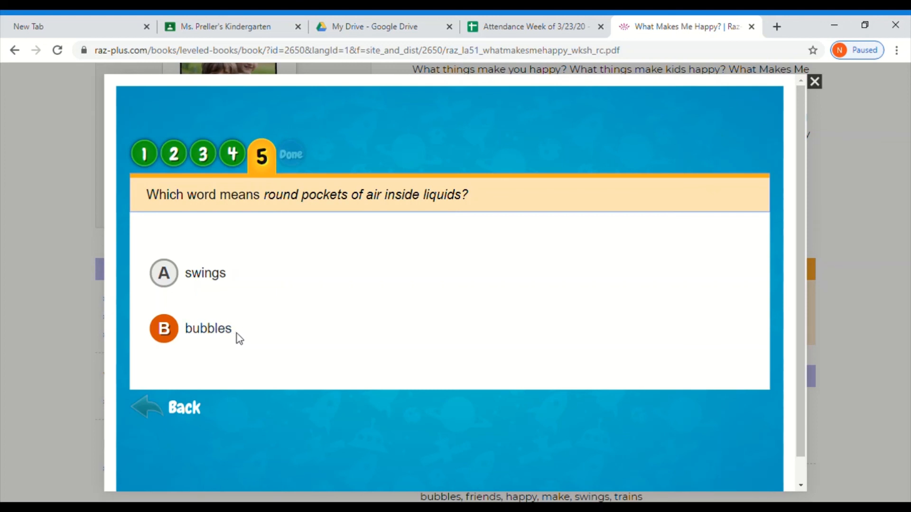
mouse_move(341, 417)
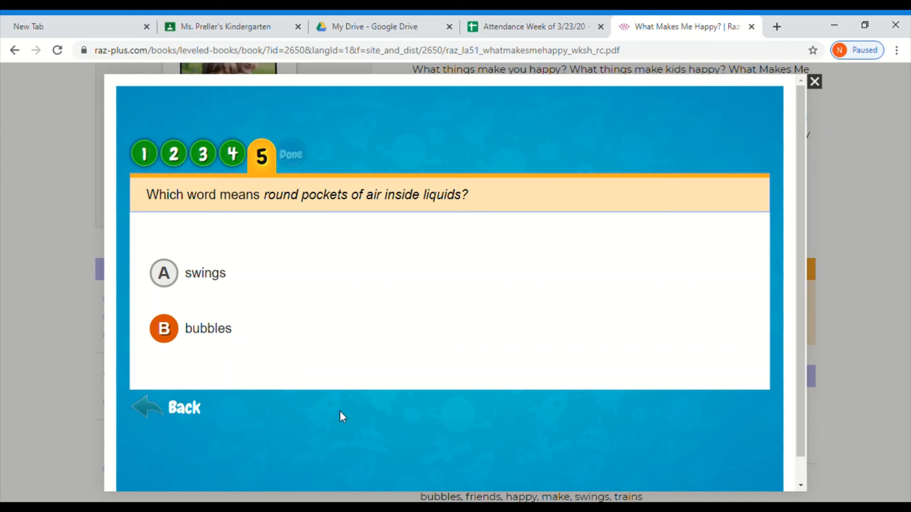
mouse_move(631, 242)
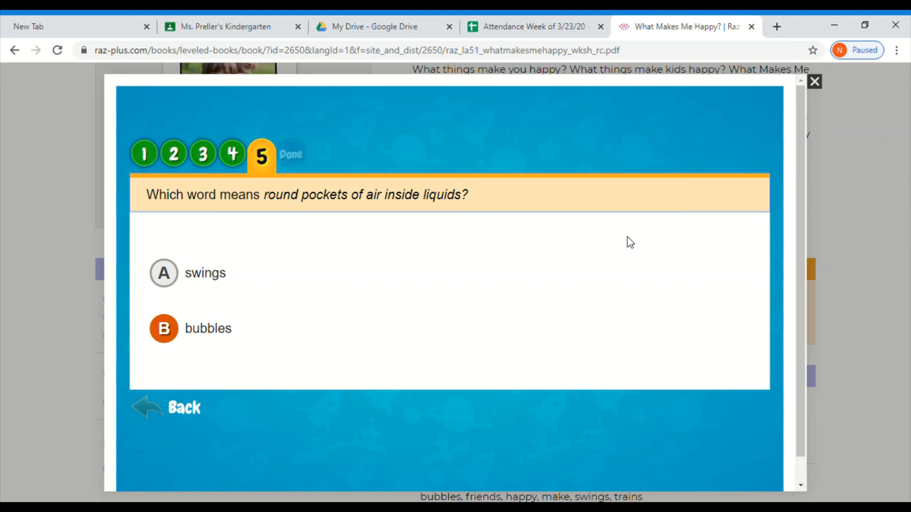